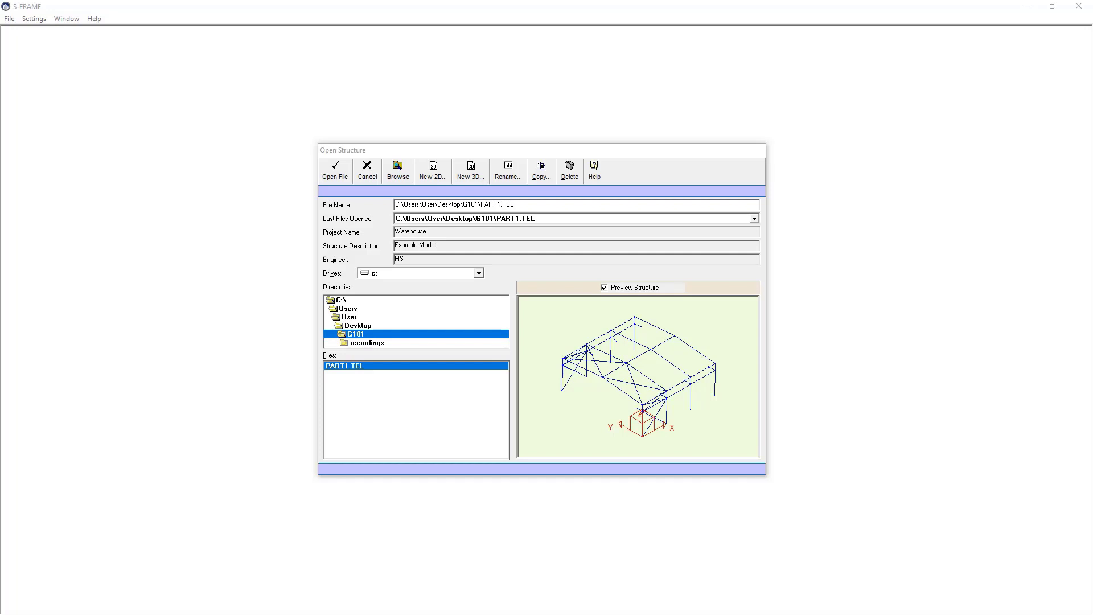
mouse_move(362, 383)
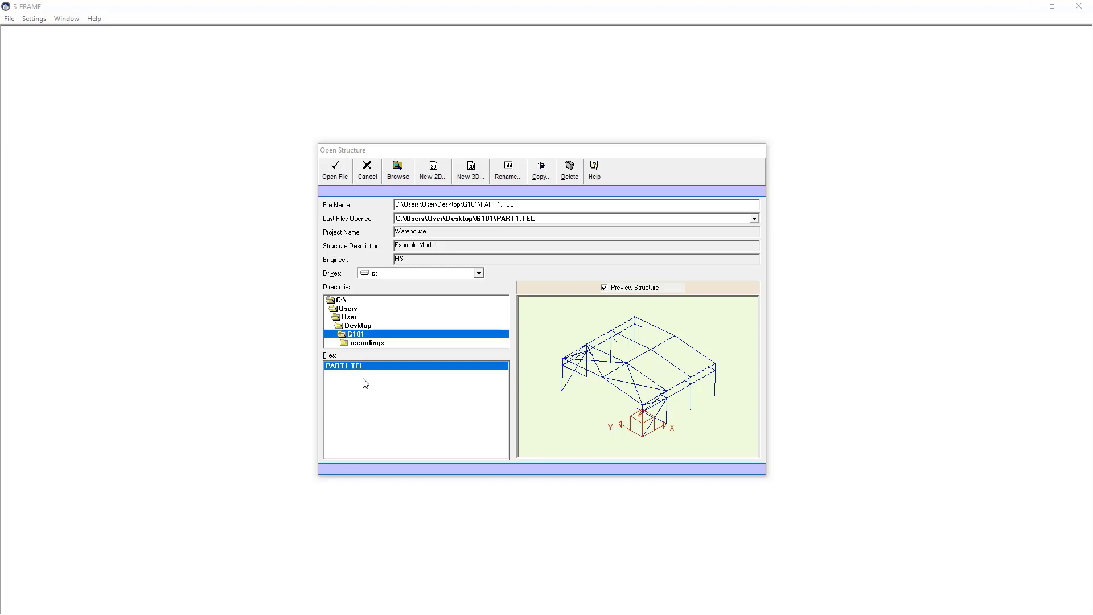
mouse_move(419, 387)
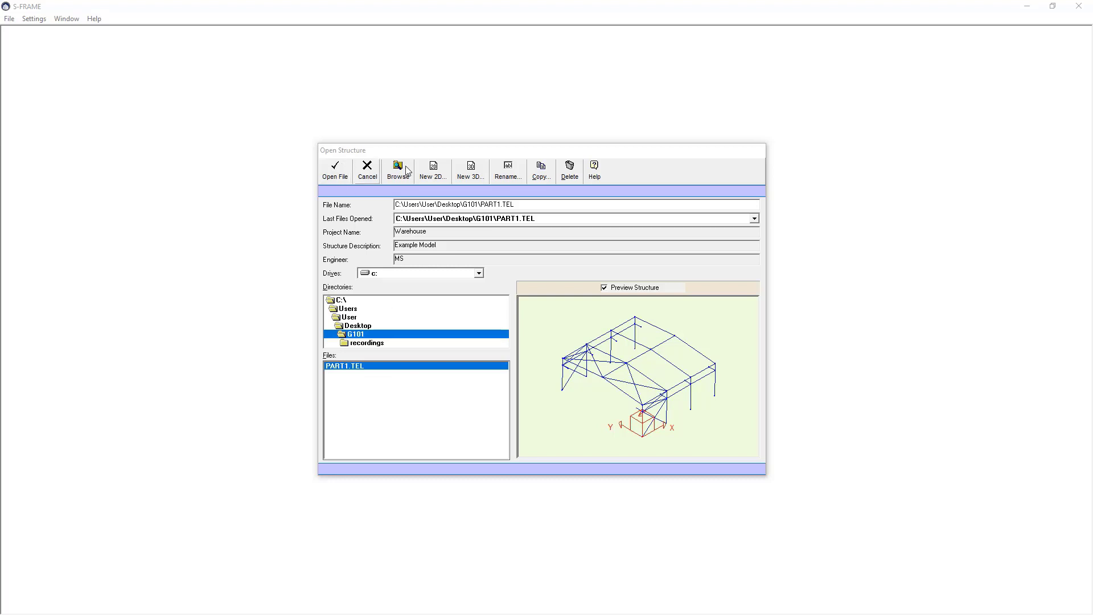
mouse_move(432, 170)
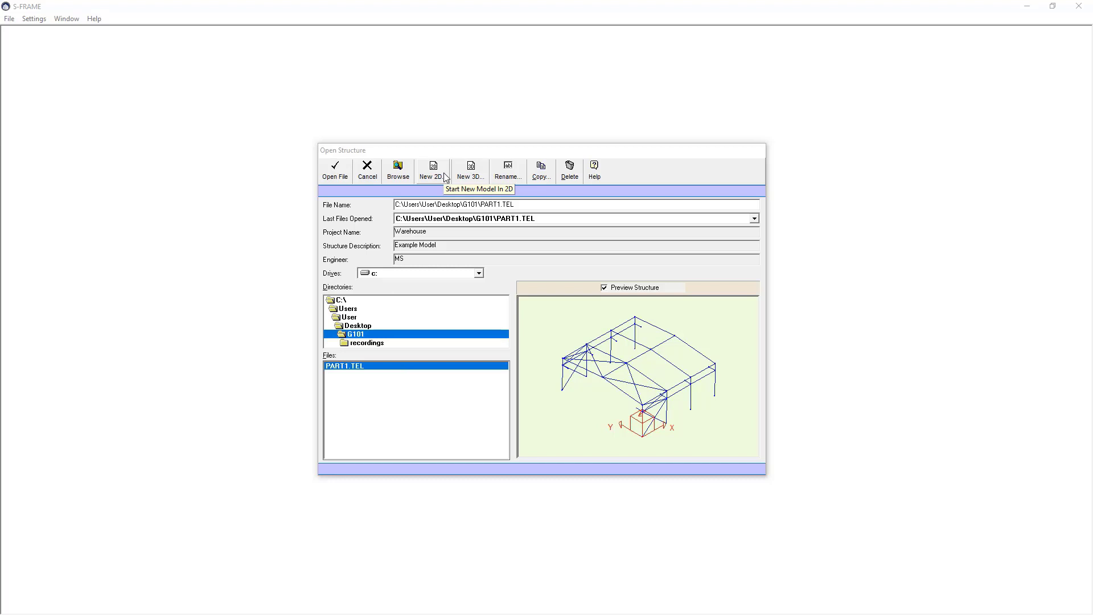
Start a New 2D structure and enter '2D Example' as the project name.
left_click(431, 170)
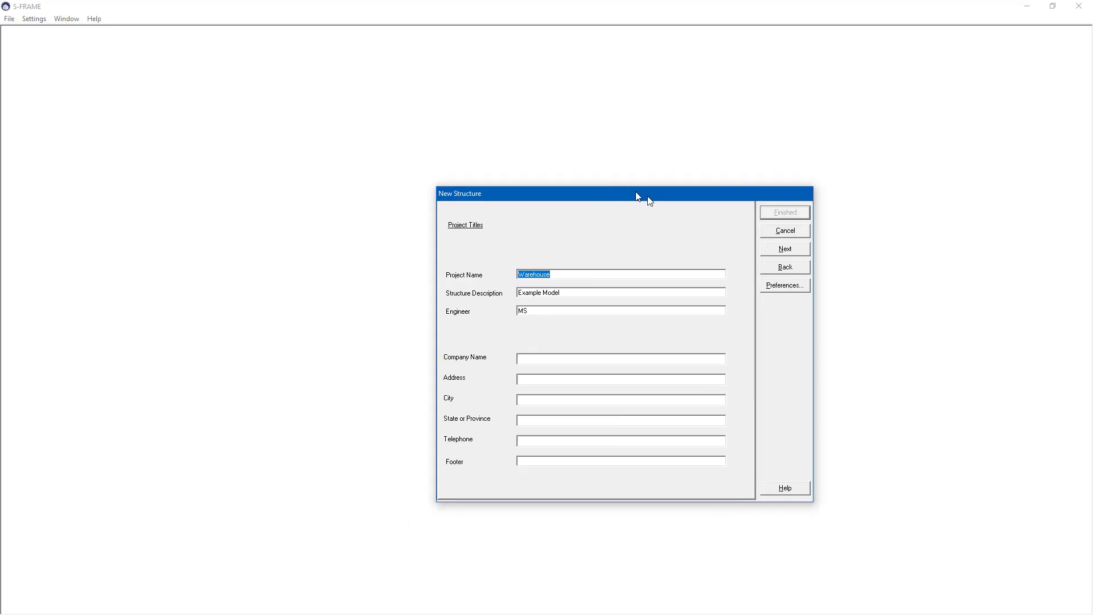
left_click_drag(622, 192, 530, 165)
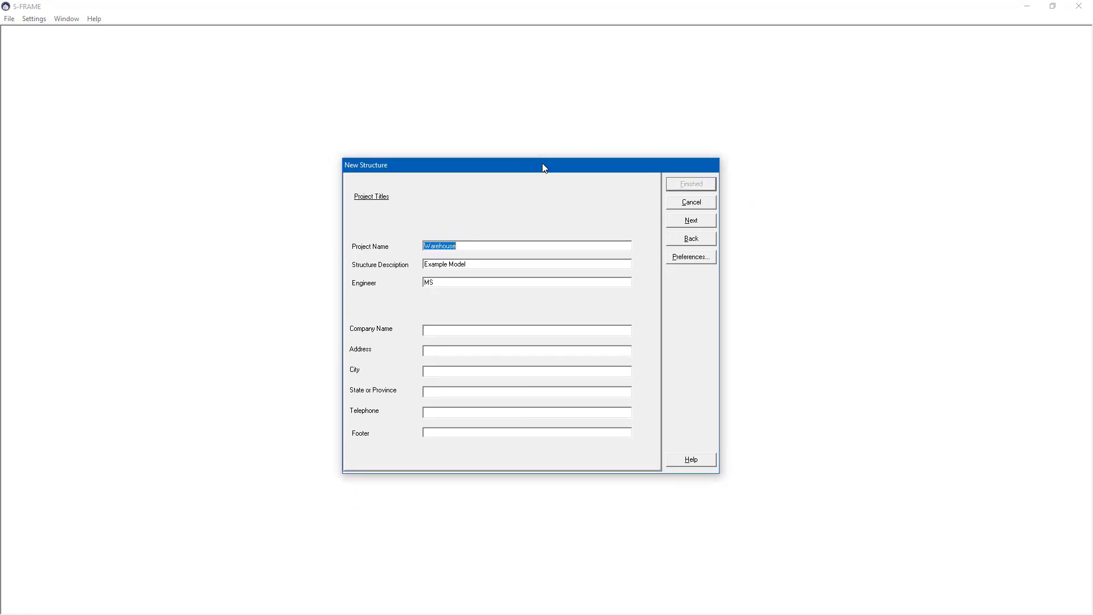
type("2D")
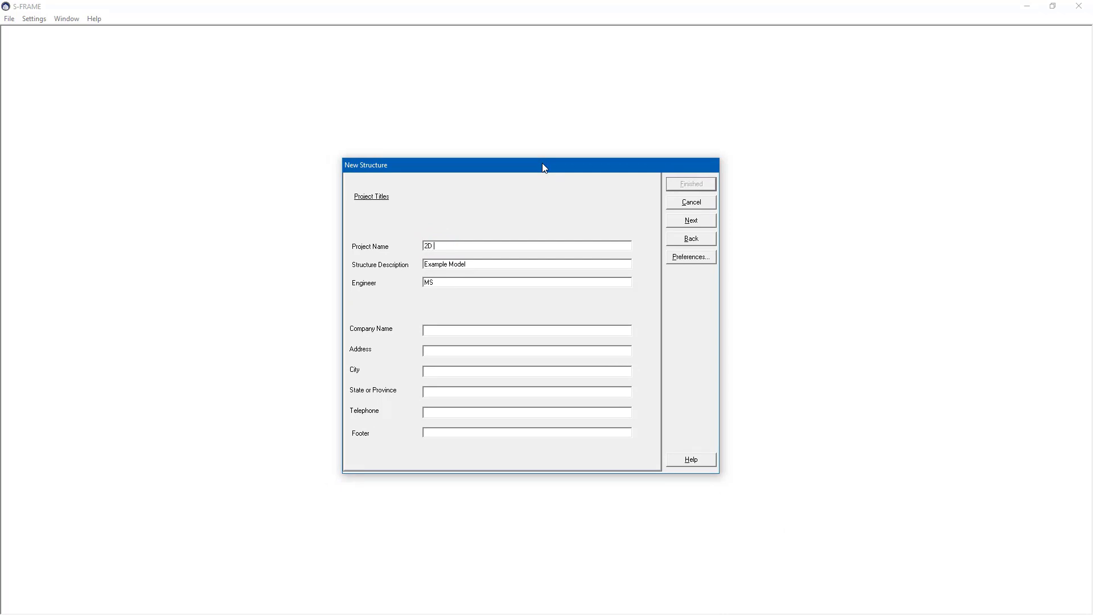
type("Example")
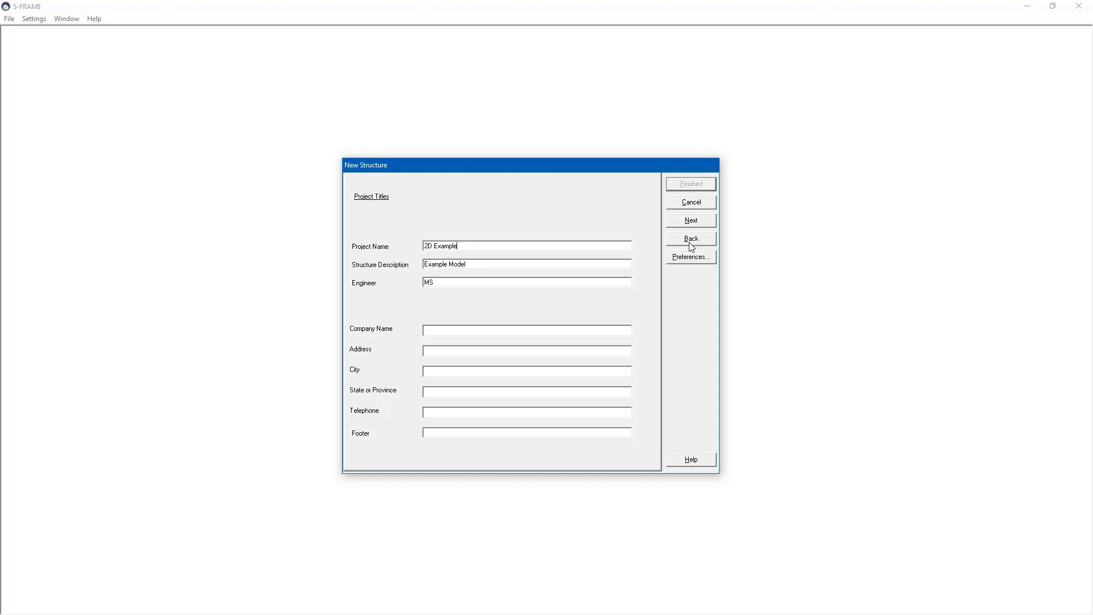
Advance past project titles, keeping Metric input and result units.
left_click(689, 220)
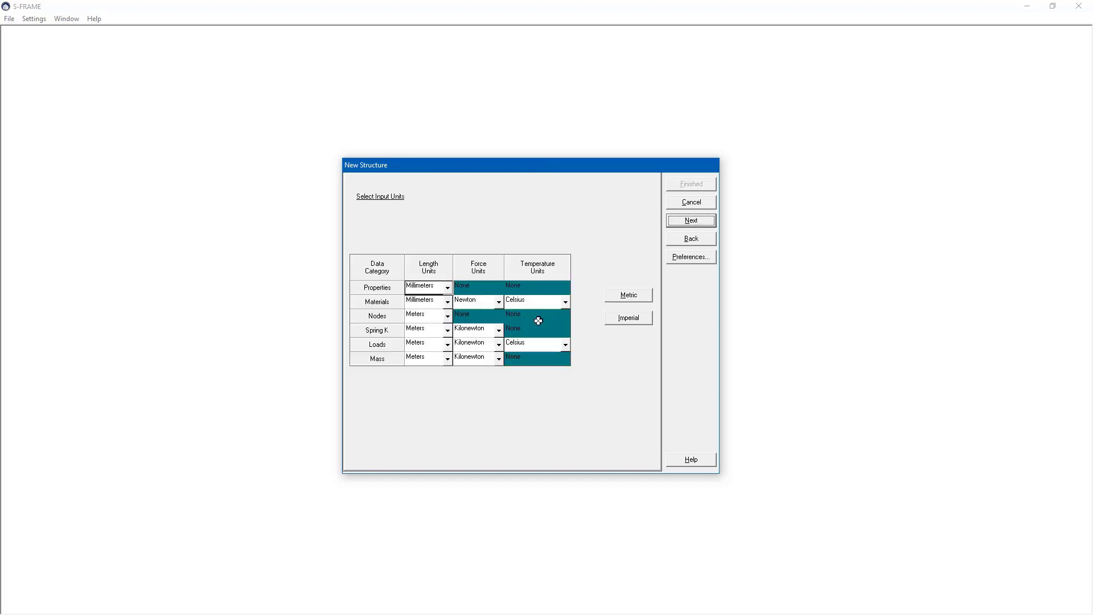
mouse_move(460, 300)
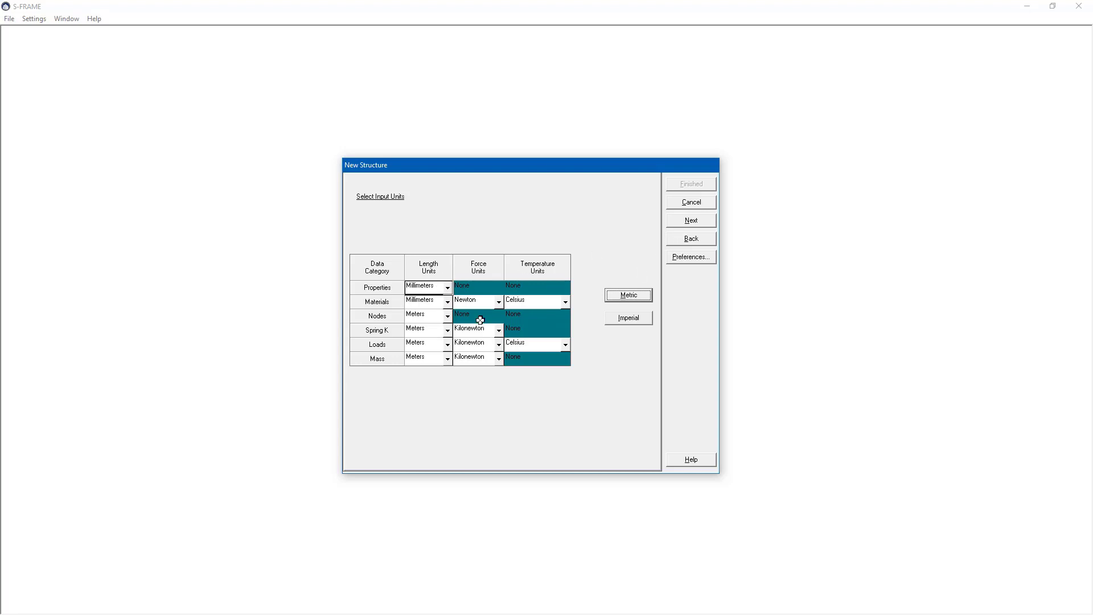
left_click(690, 220)
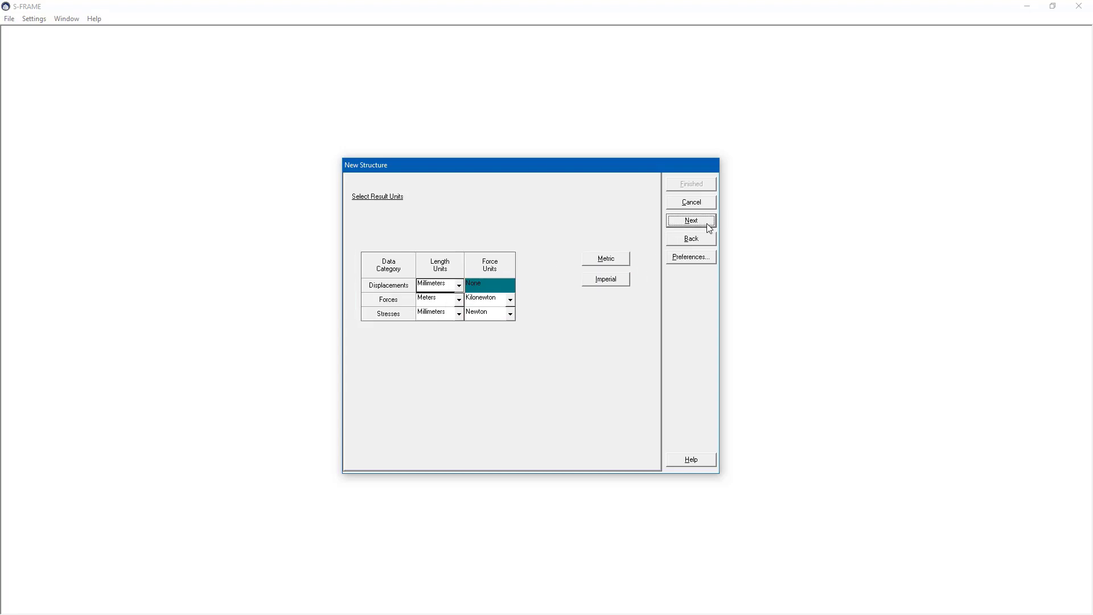
mouse_move(392, 205)
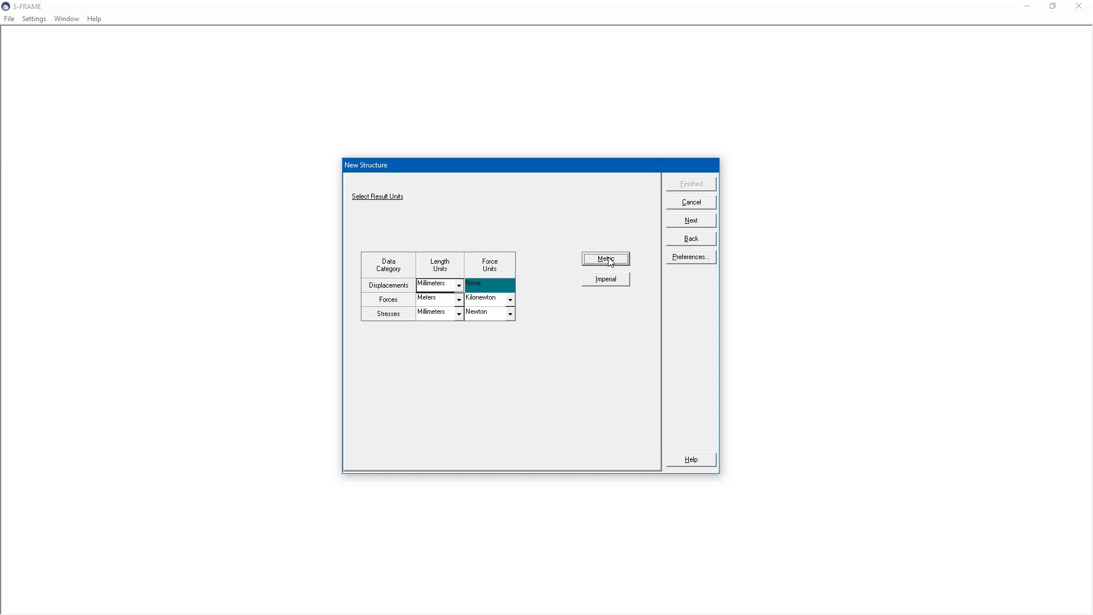
left_click(690, 220)
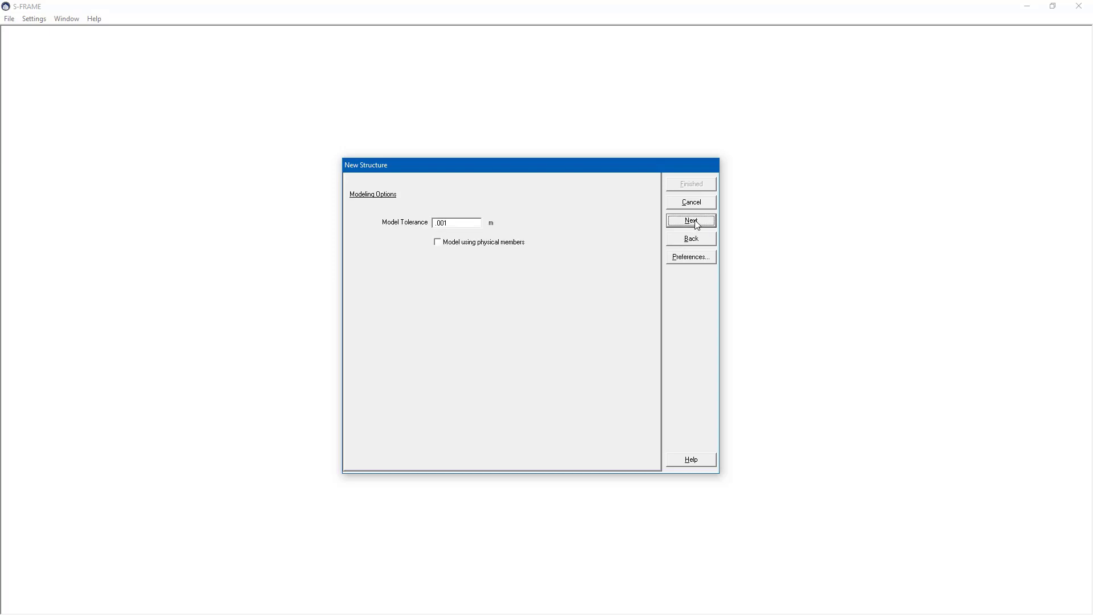
mouse_move(432, 232)
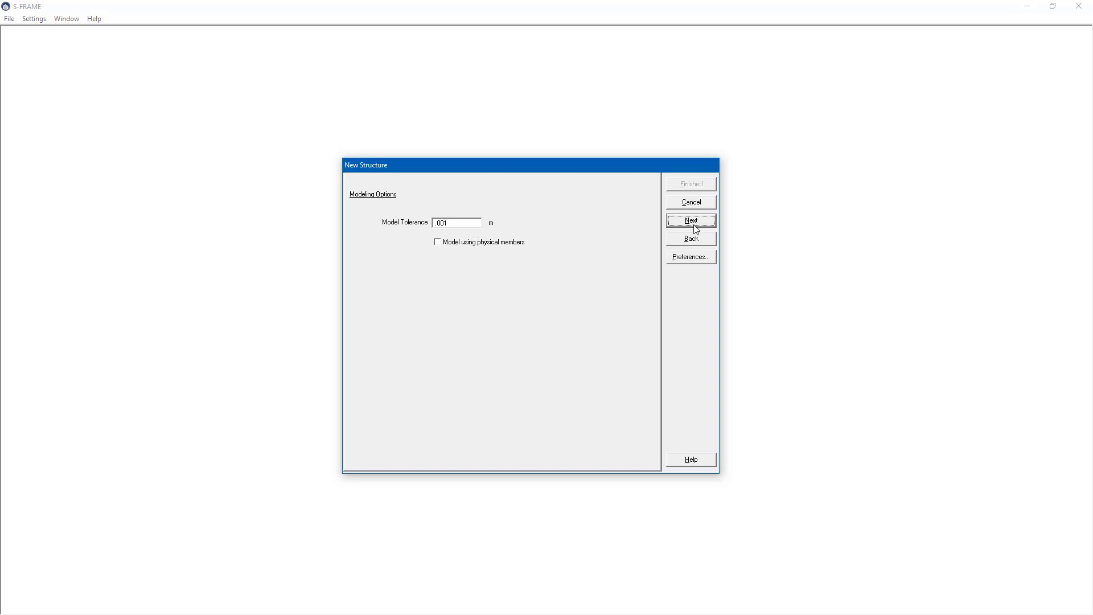
Keep the 0.001 m tolerance and NBCC 2015 design codes.
left_click(690, 220)
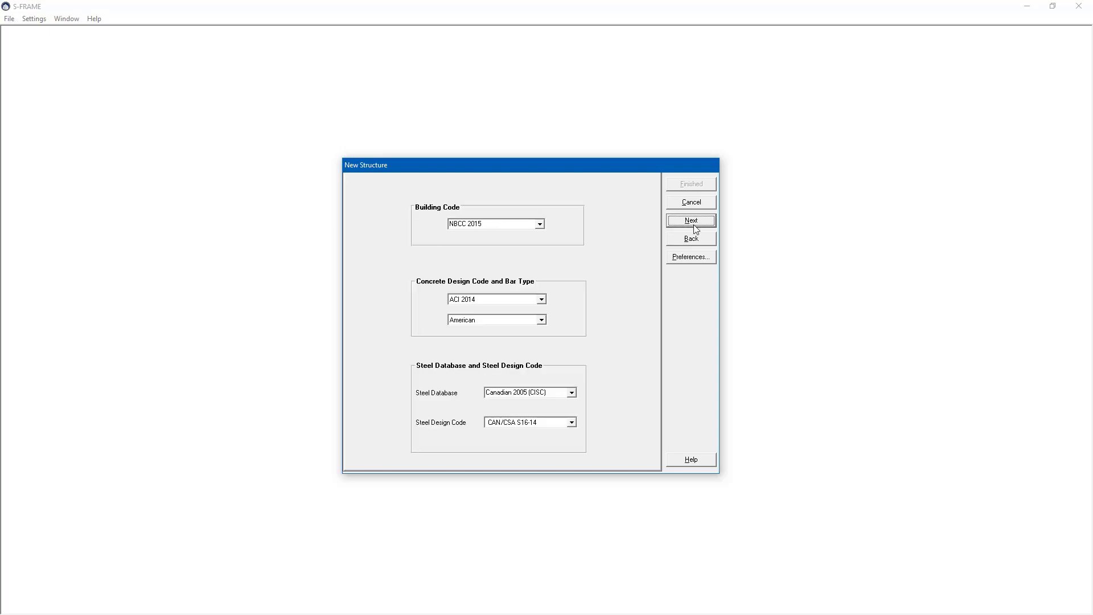
mouse_move(552, 294)
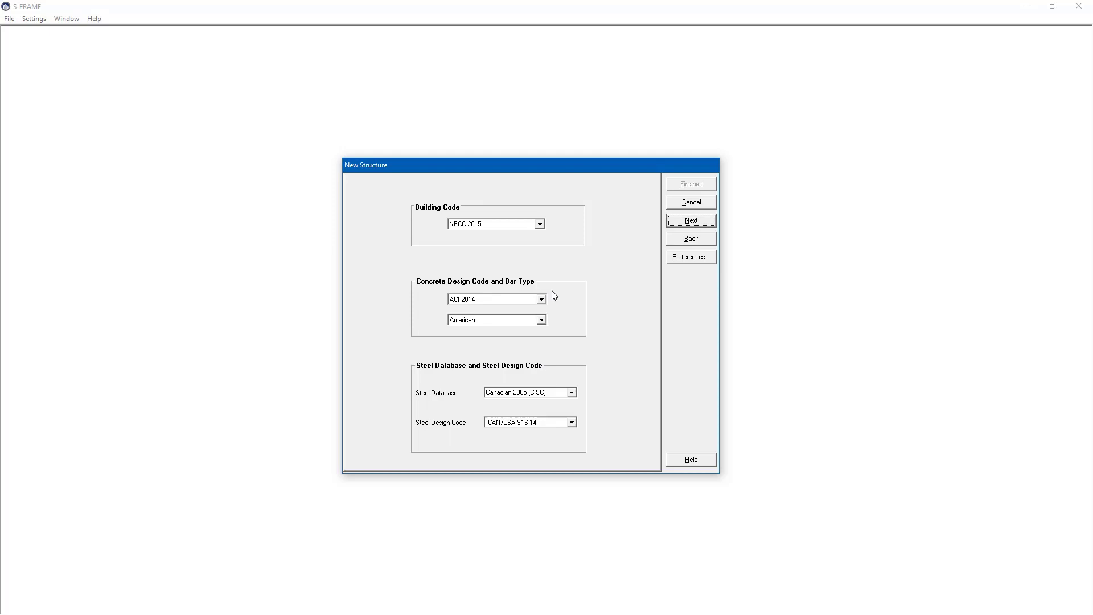
mouse_move(565, 289)
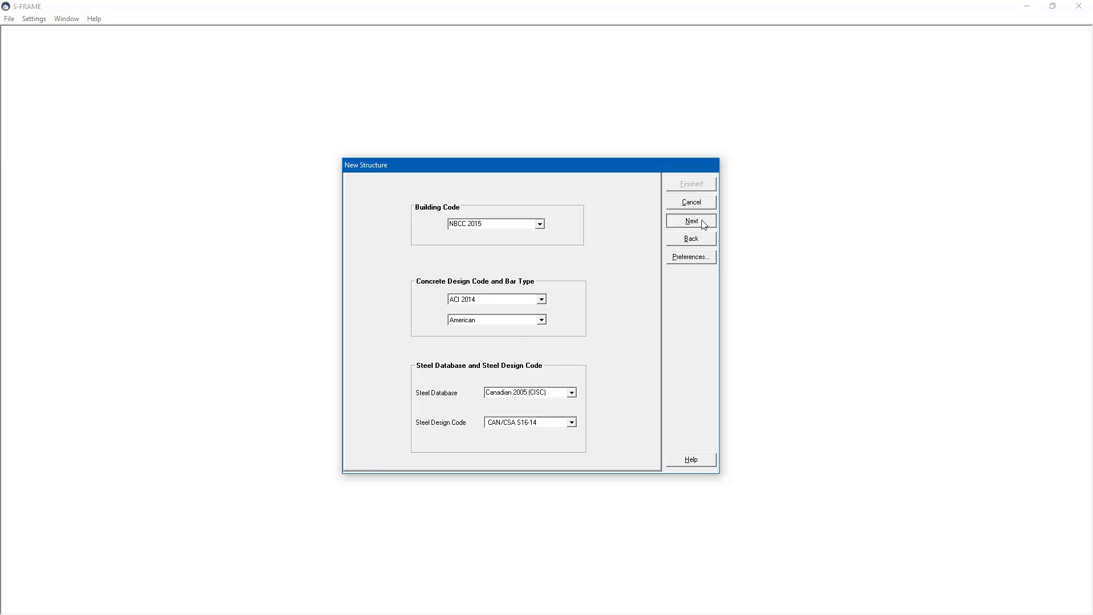
left_click(691, 220)
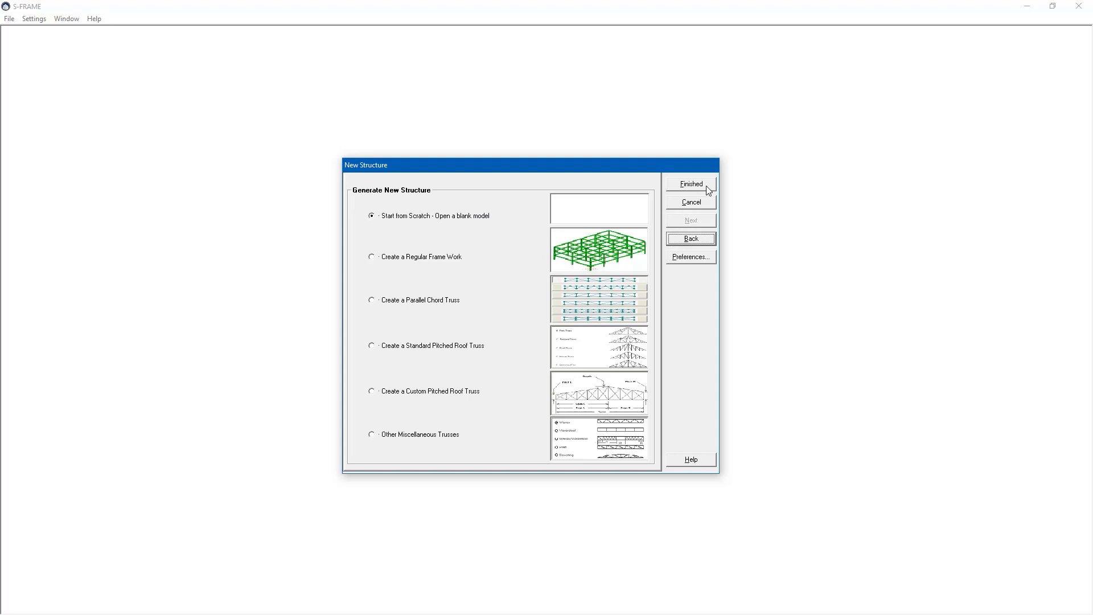
Finish the wizard with Start from Scratch and move the Aerial Window aside.
left_click(689, 183)
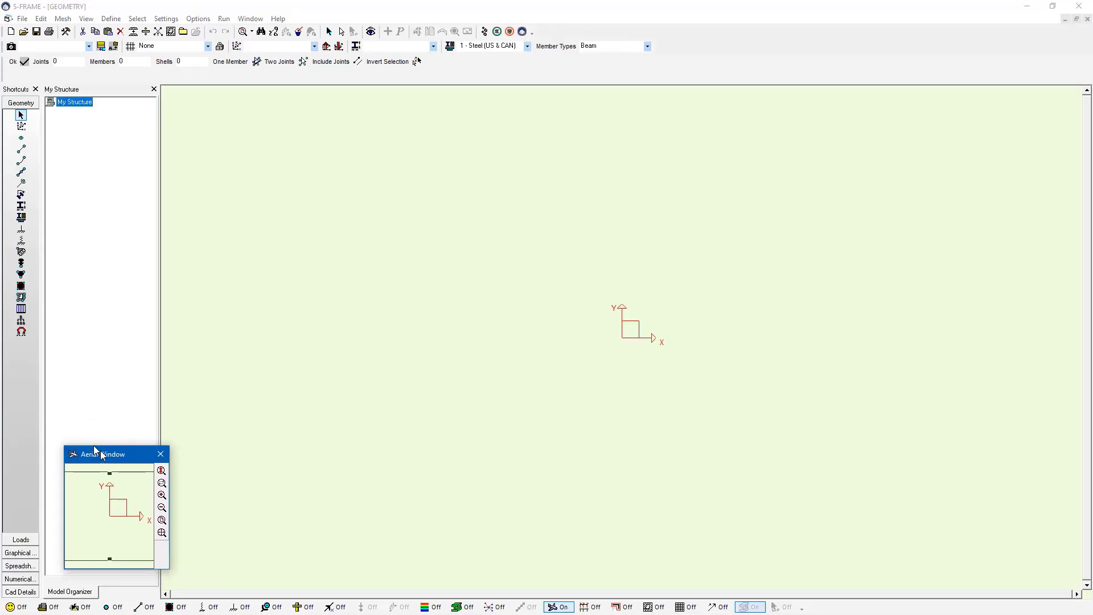
left_click_drag(94, 454, 84, 453)
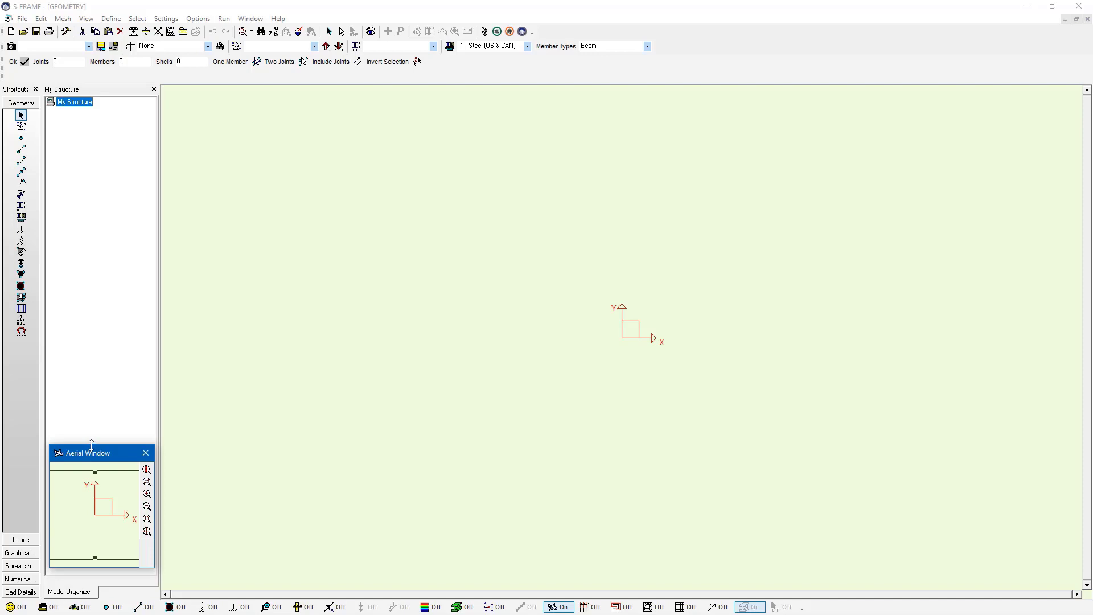
mouse_move(626, 341)
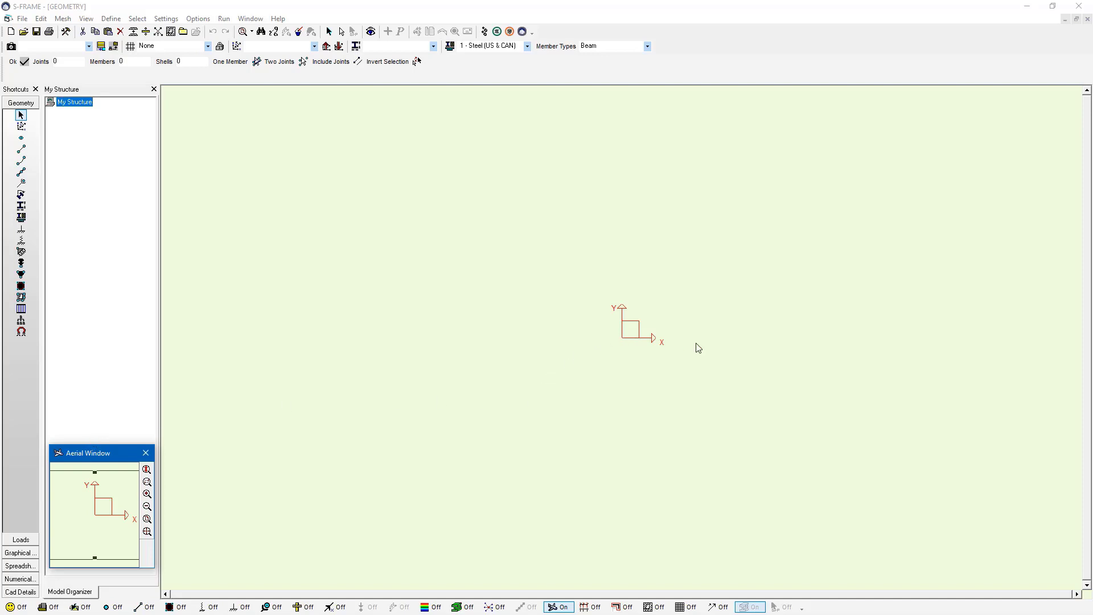
mouse_move(683, 359)
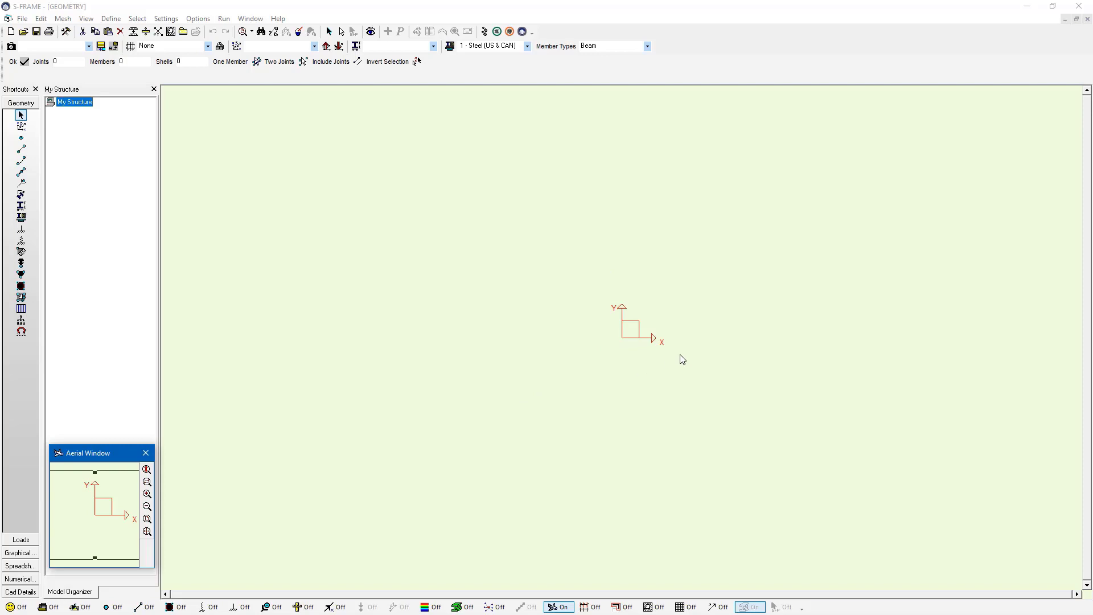
mouse_move(630, 339)
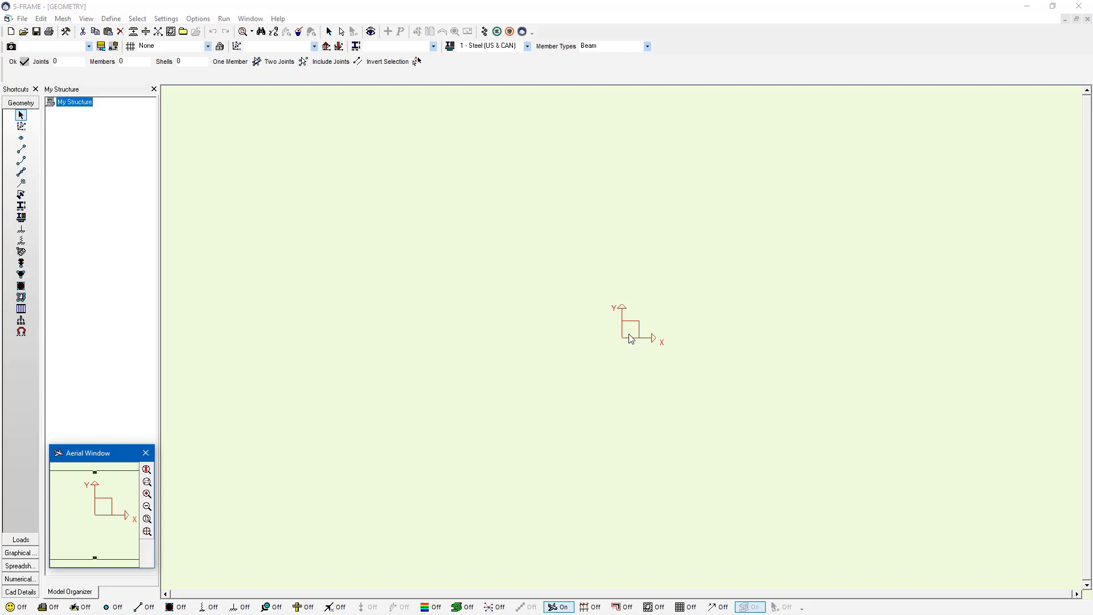
mouse_move(225, 178)
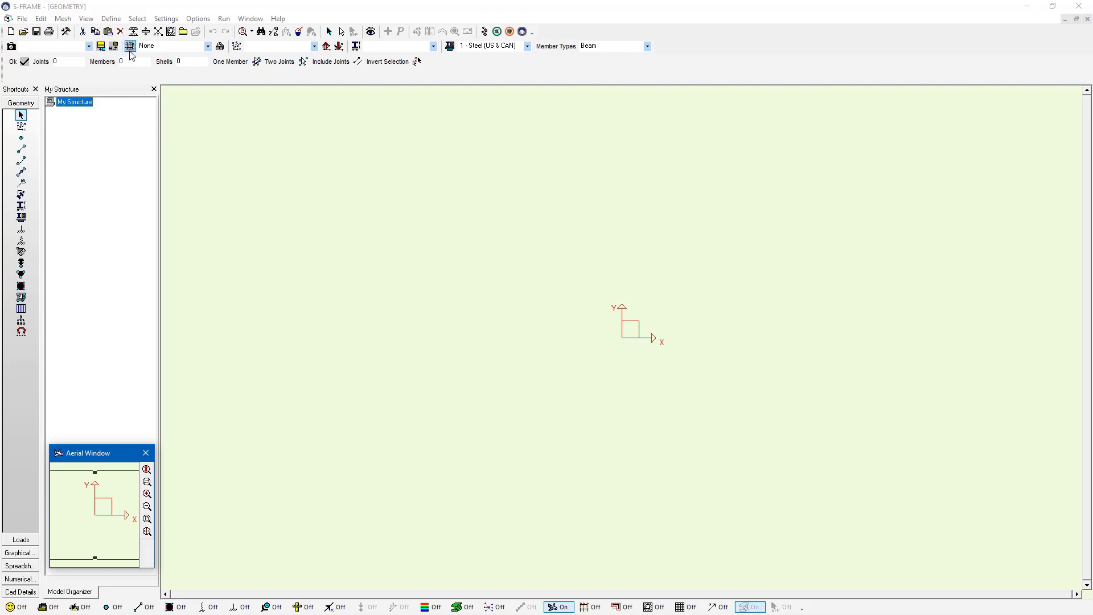
mouse_move(131, 46)
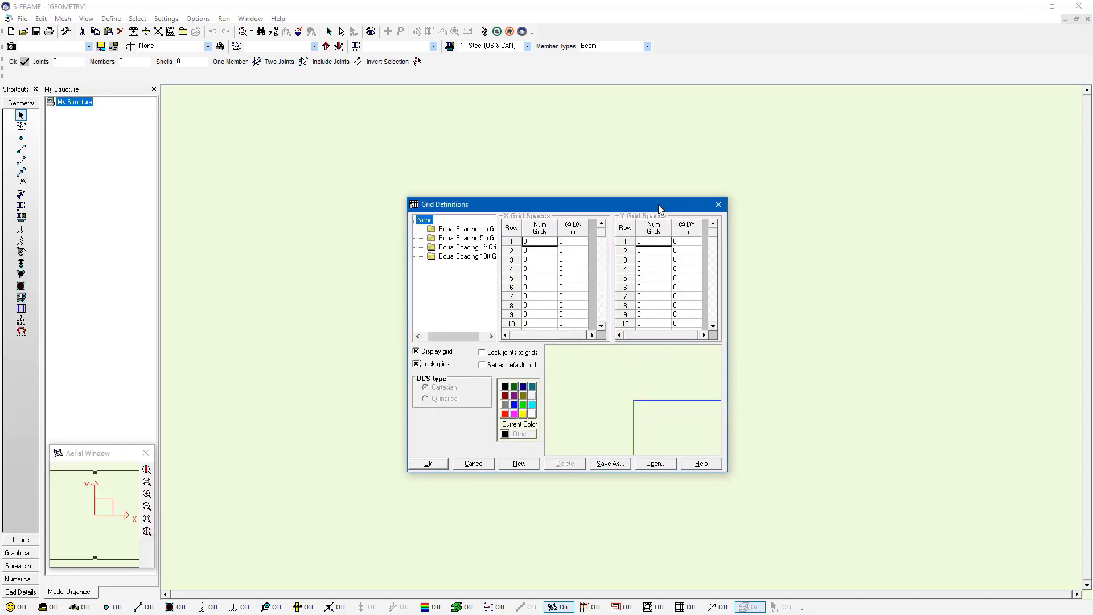
mouse_move(471, 265)
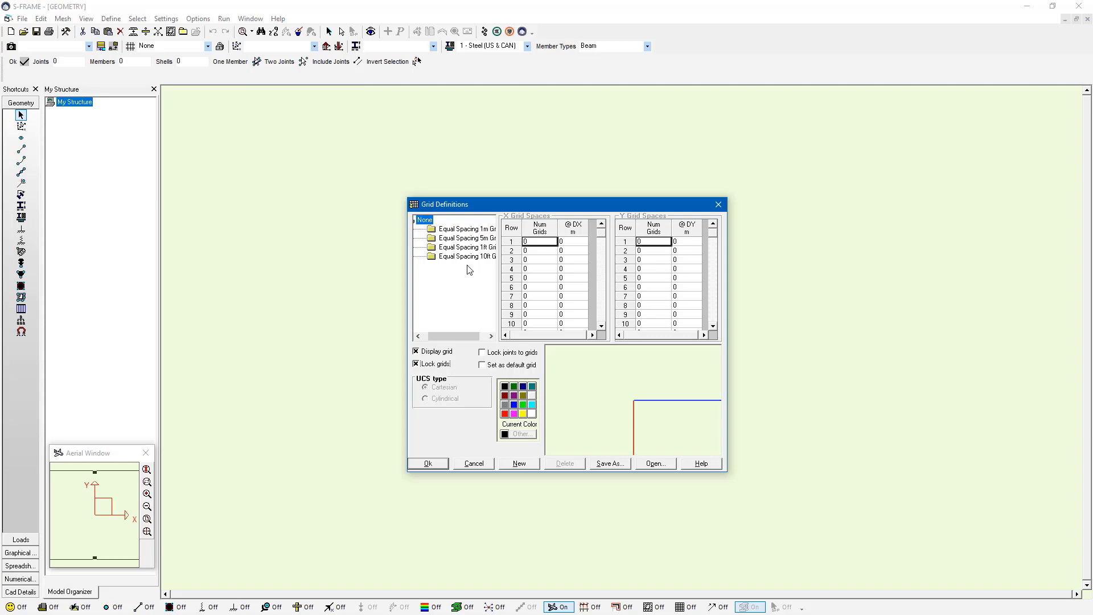
mouse_move(566, 338)
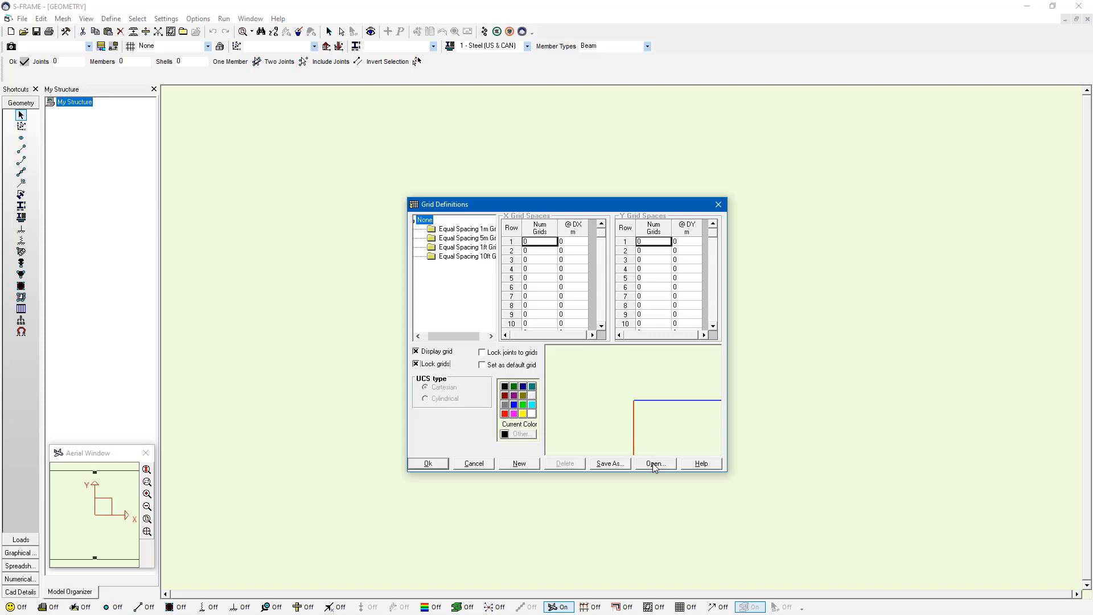
Load the saved equal-spacing grid presets in Grid Definitions.
left_click(652, 462)
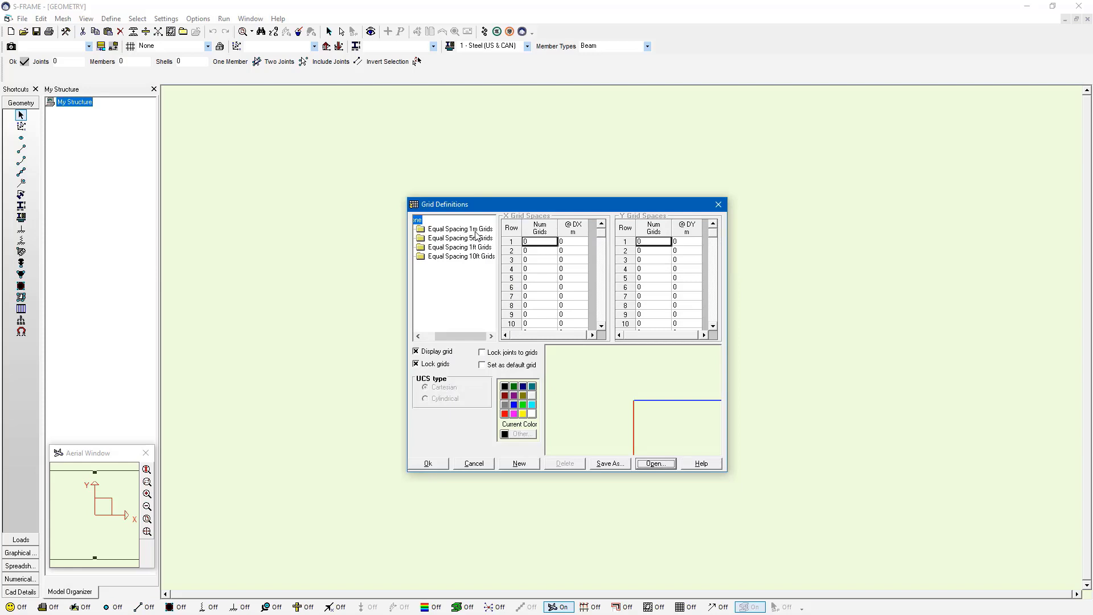
Choose Equal Spacing 1m Grids, lock joints to the grid, and confirm.
left_click(460, 229)
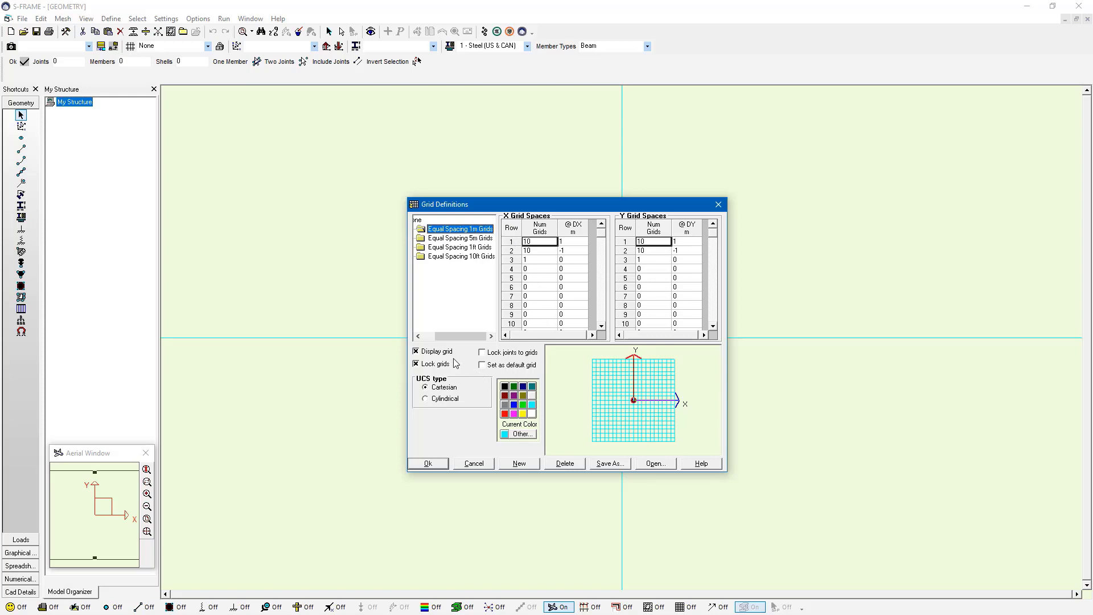
mouse_move(435, 357)
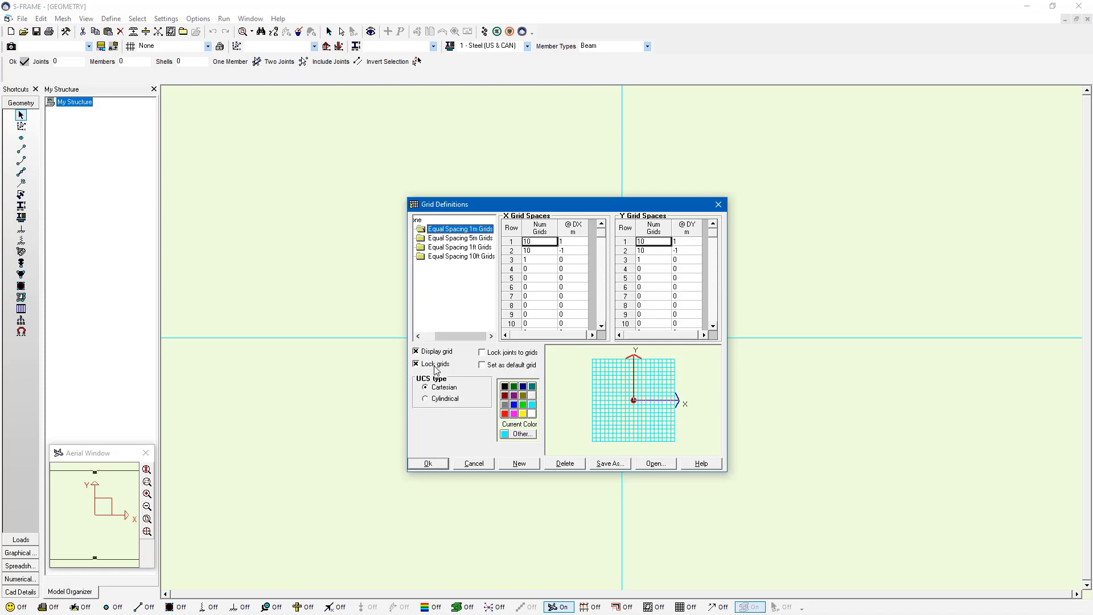
mouse_move(488, 357)
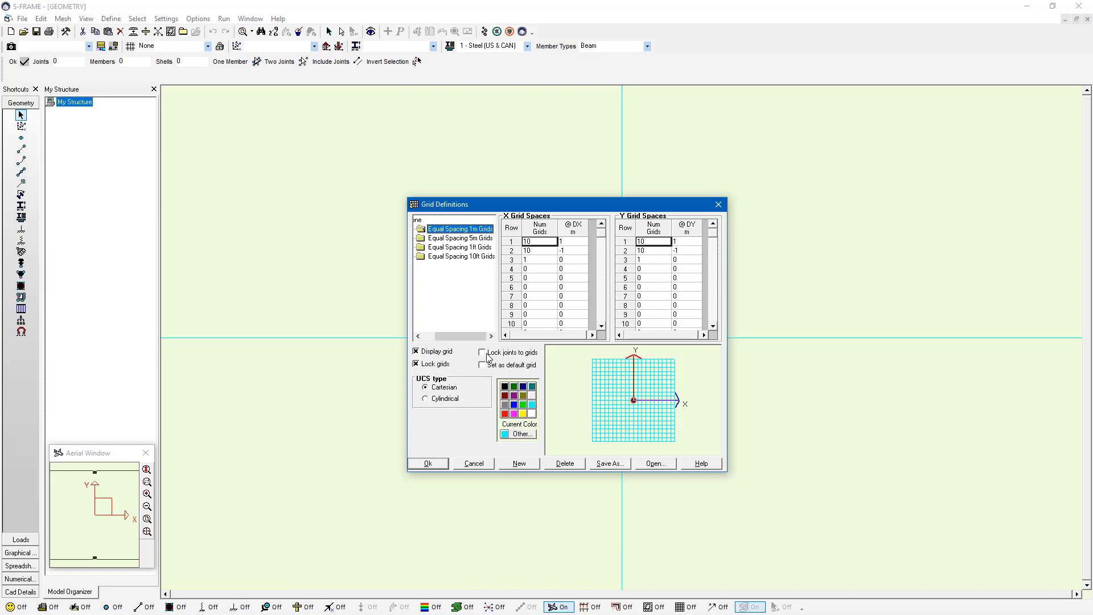
left_click(482, 352)
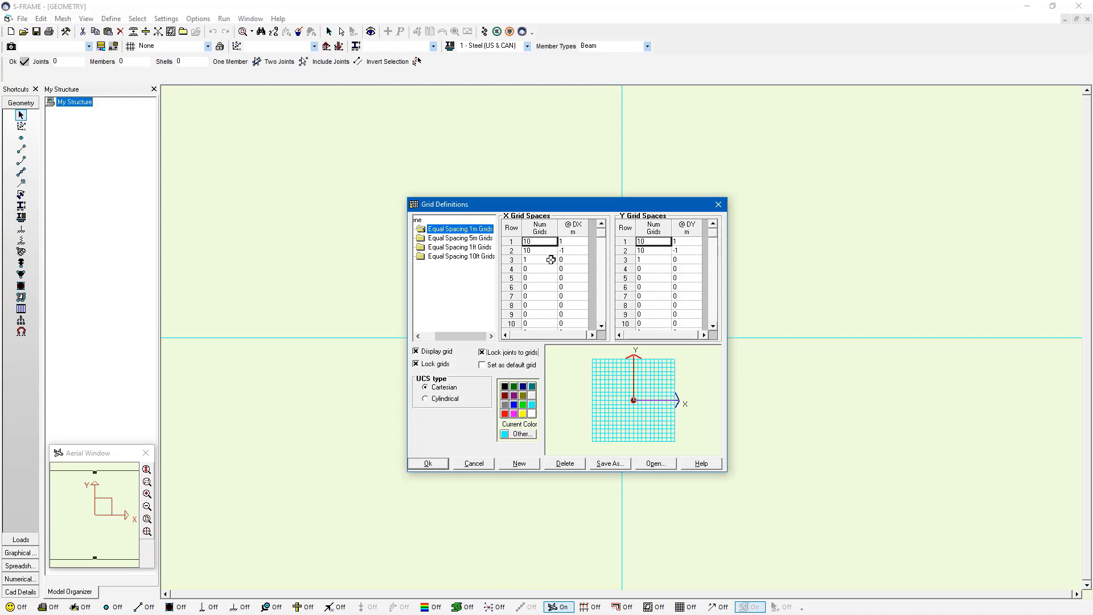
left_click(538, 260)
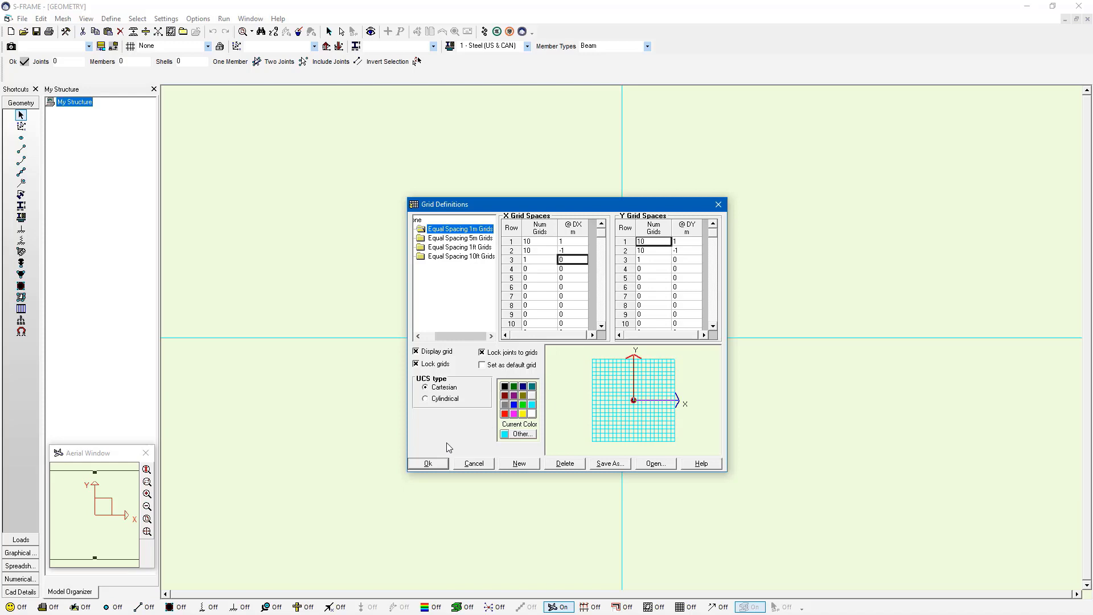
left_click(426, 463)
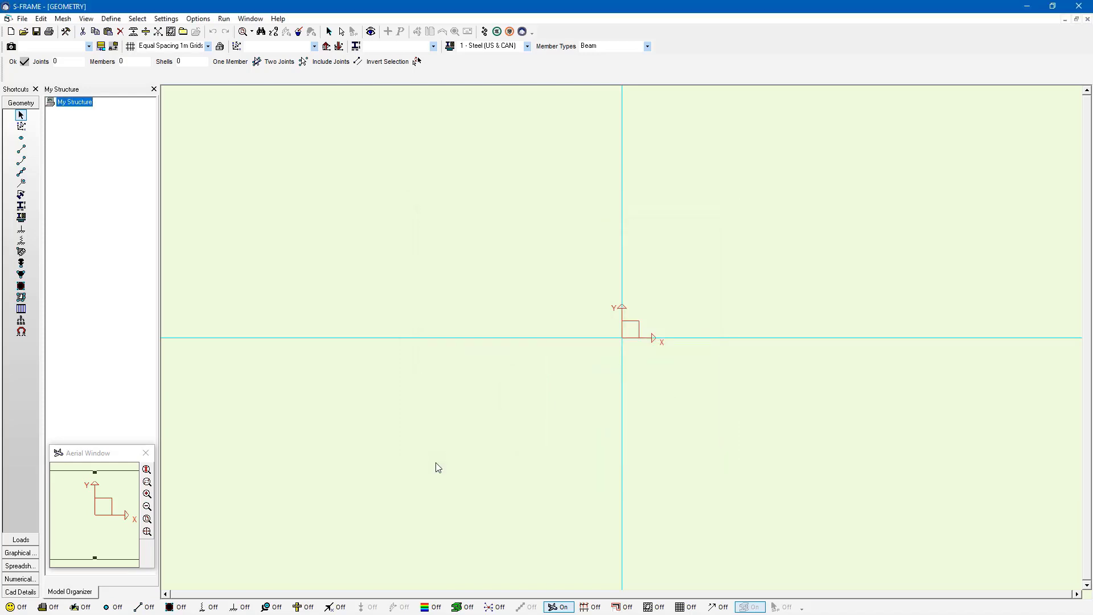
mouse_move(197, 481)
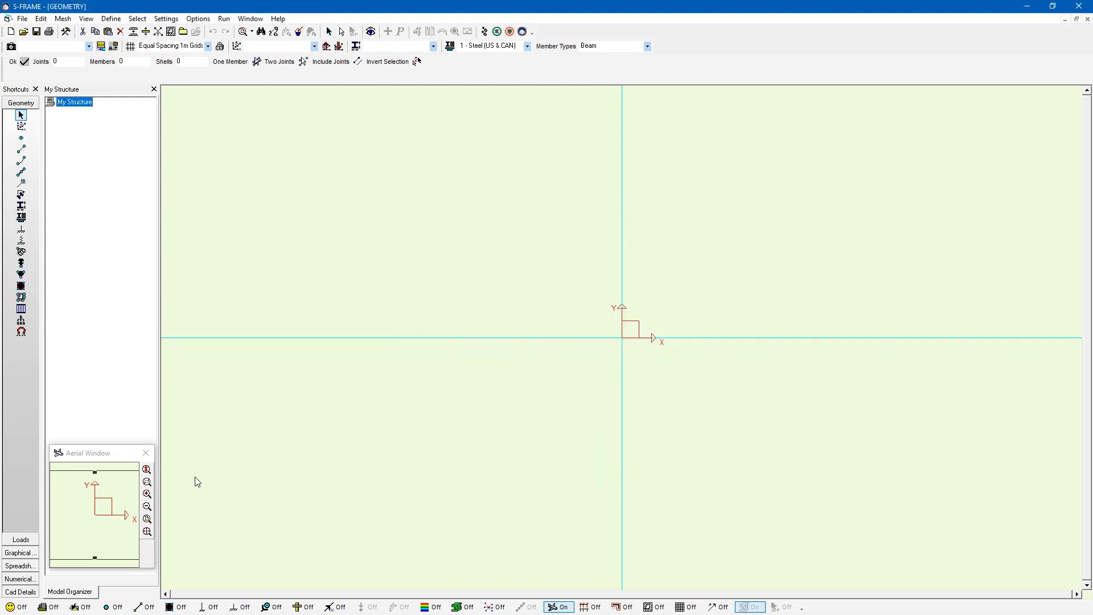
mouse_move(146, 534)
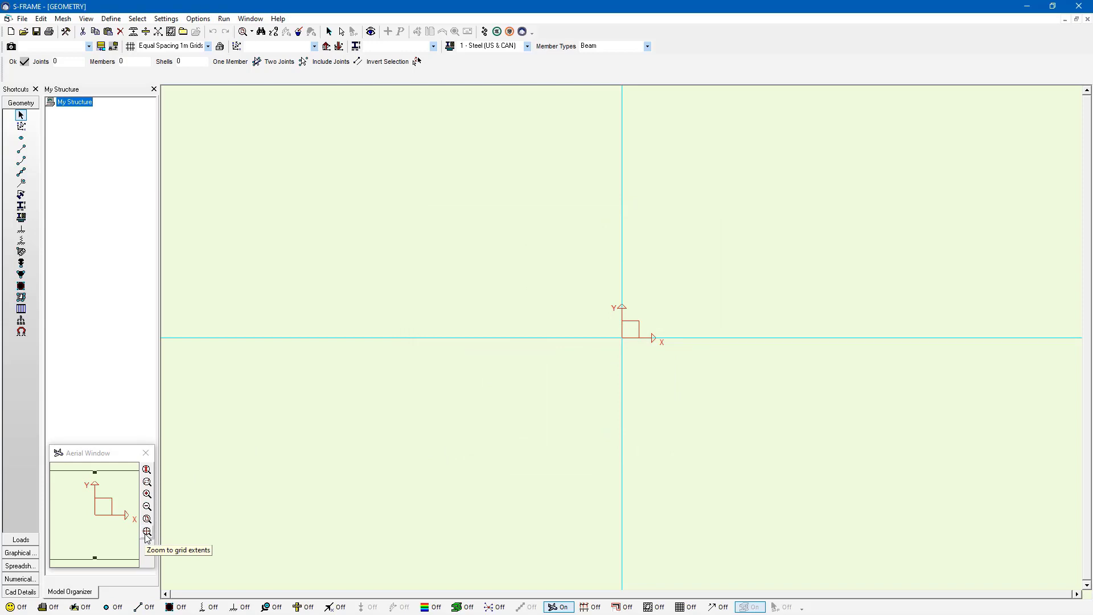
Zoom the view to the full grid extents from the Aerial Window.
left_click(146, 533)
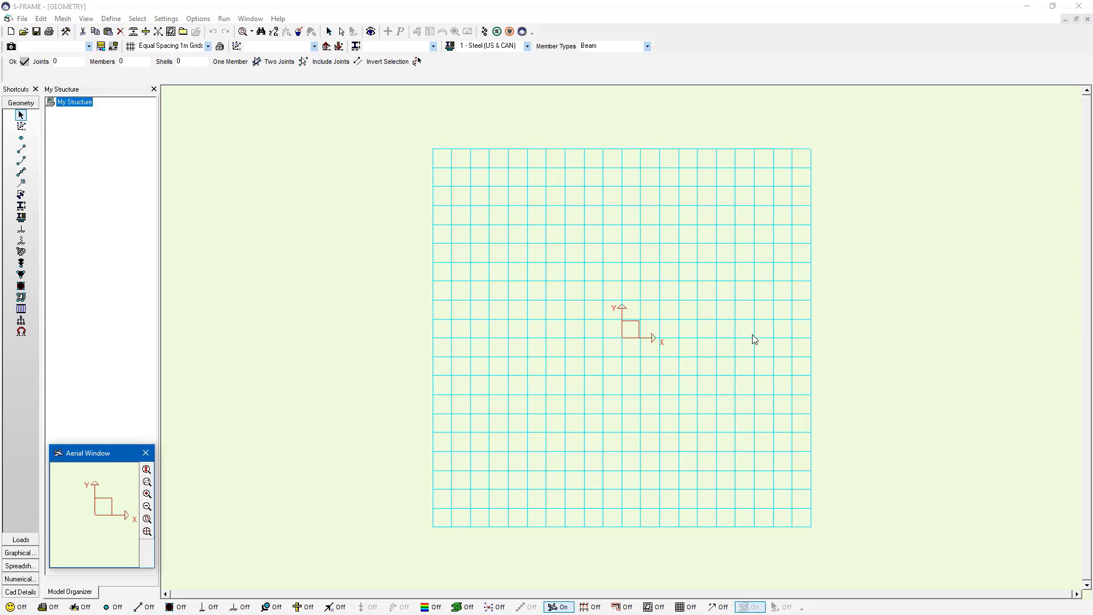
mouse_move(556, 332)
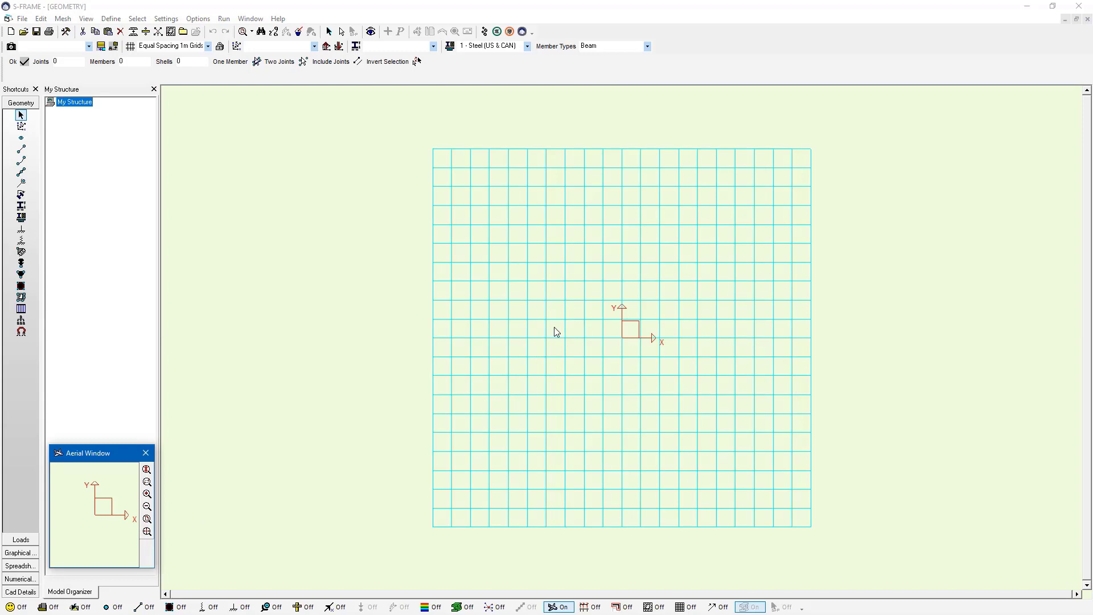
mouse_move(21, 149)
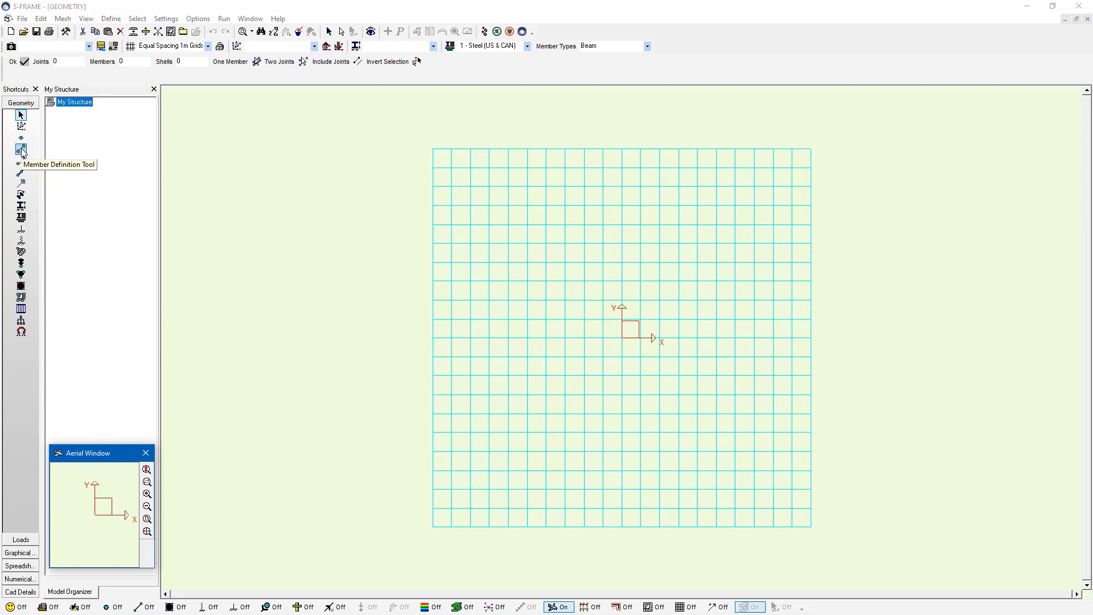
Choose the Member Definition Tool with the Two Joints option.
left_click(21, 149)
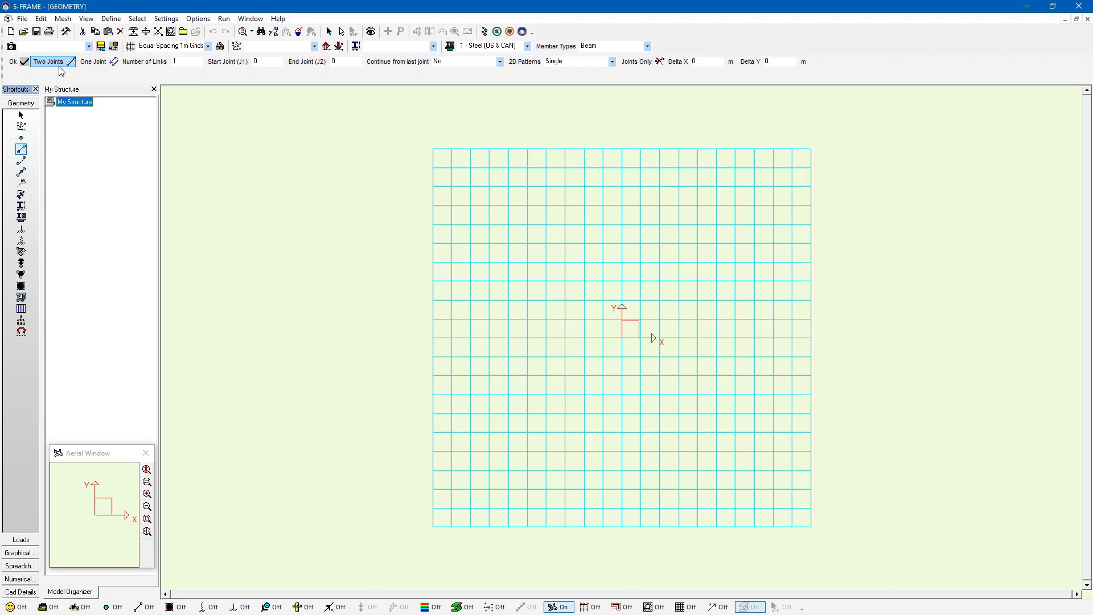
left_click(93, 62)
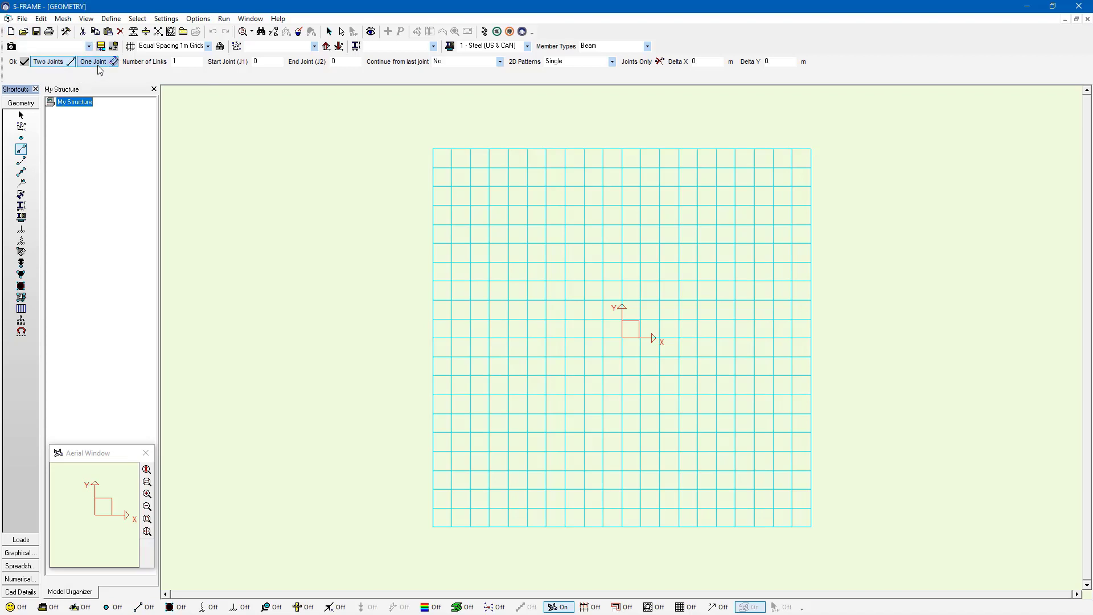
mouse_move(93, 61)
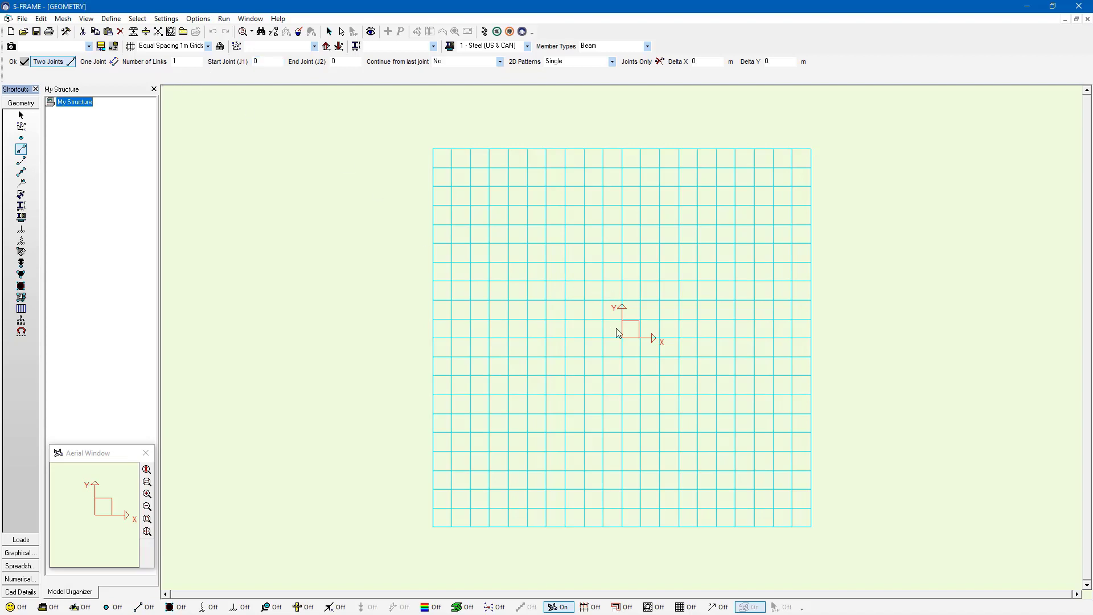
Draw the left column from the origin, the right column, and the top beam.
left_click(621, 338)
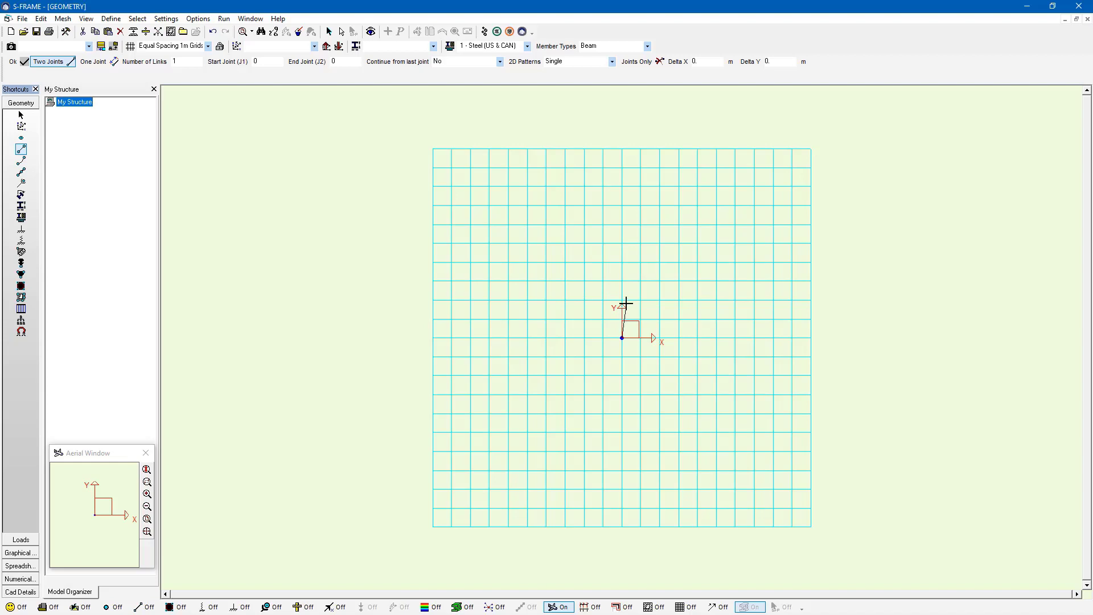
left_click(621, 263)
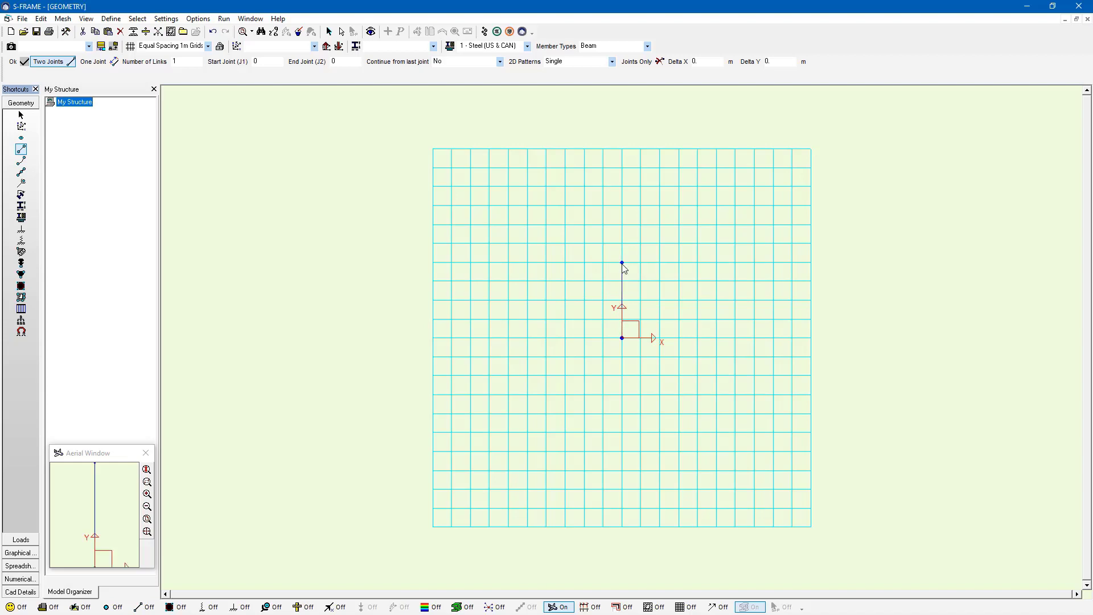
mouse_move(626, 308)
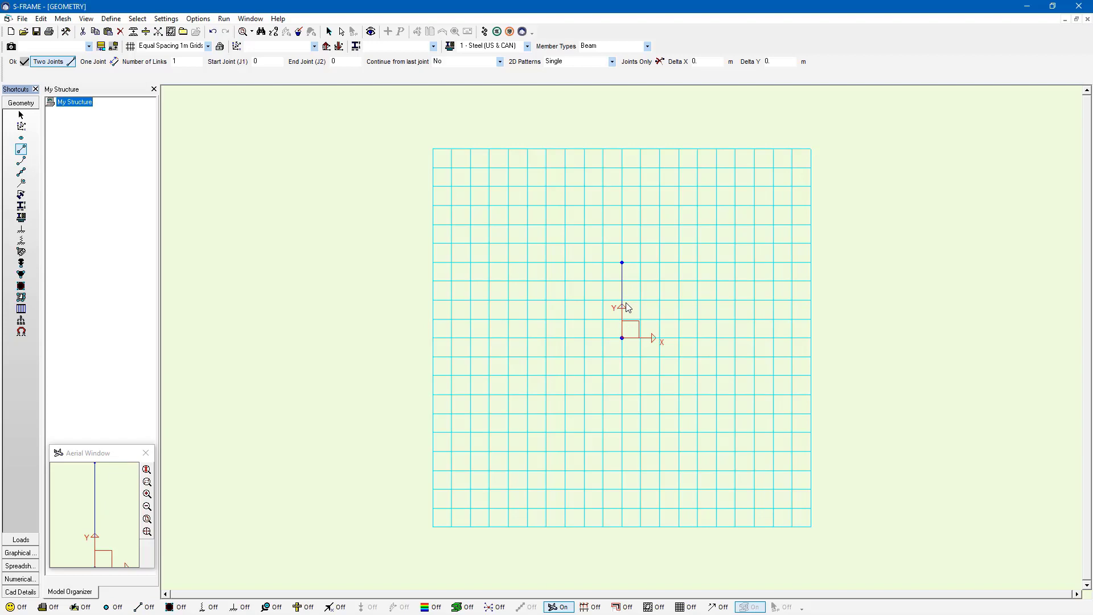
mouse_move(660, 339)
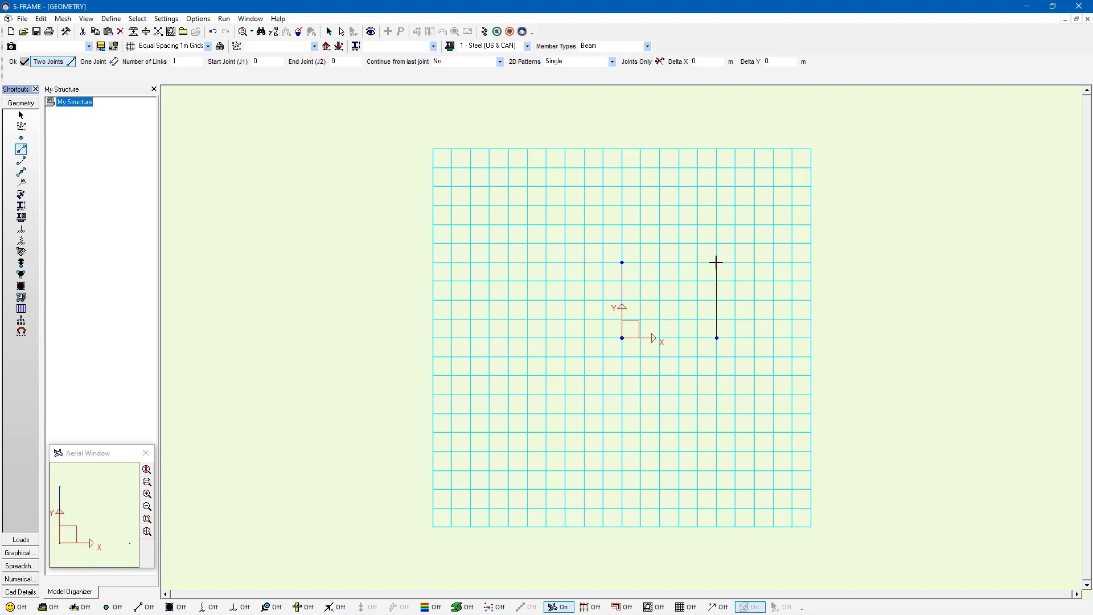
left_click(715, 263)
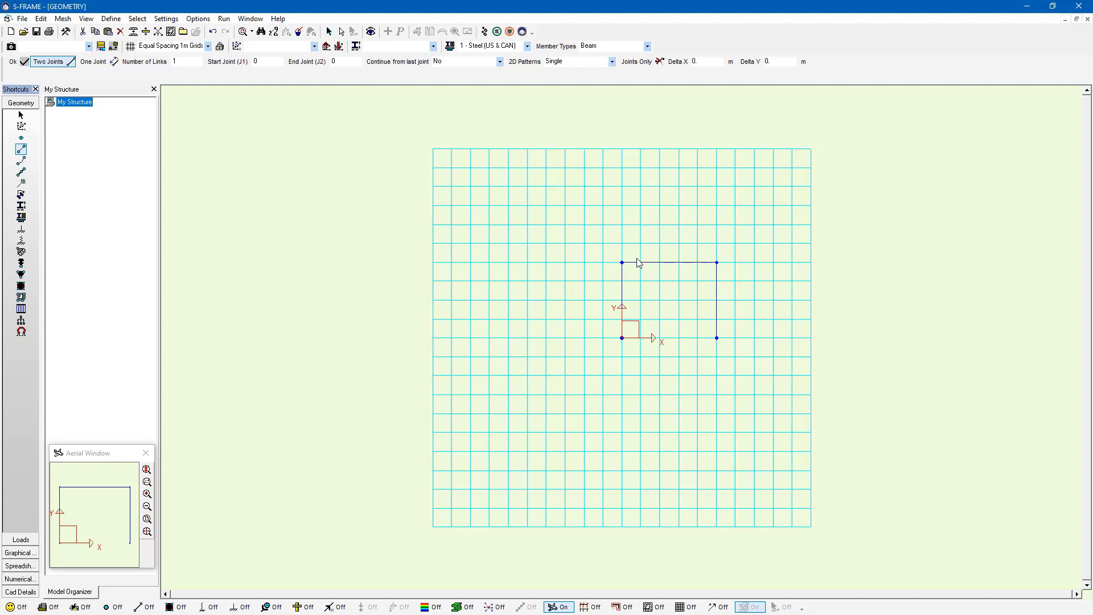
mouse_move(600, 252)
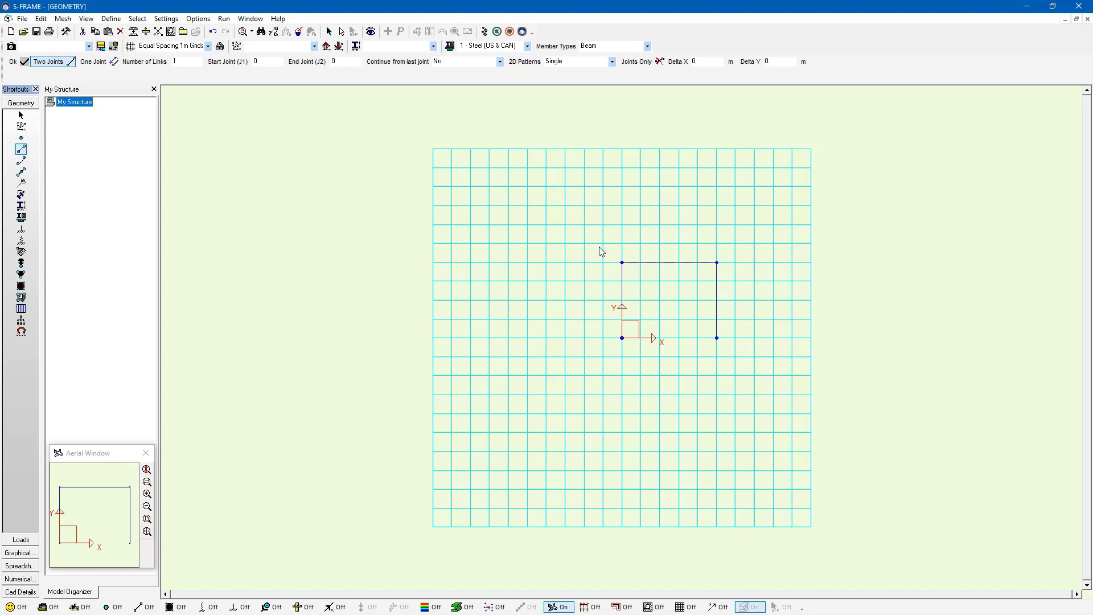
left_click(621, 225)
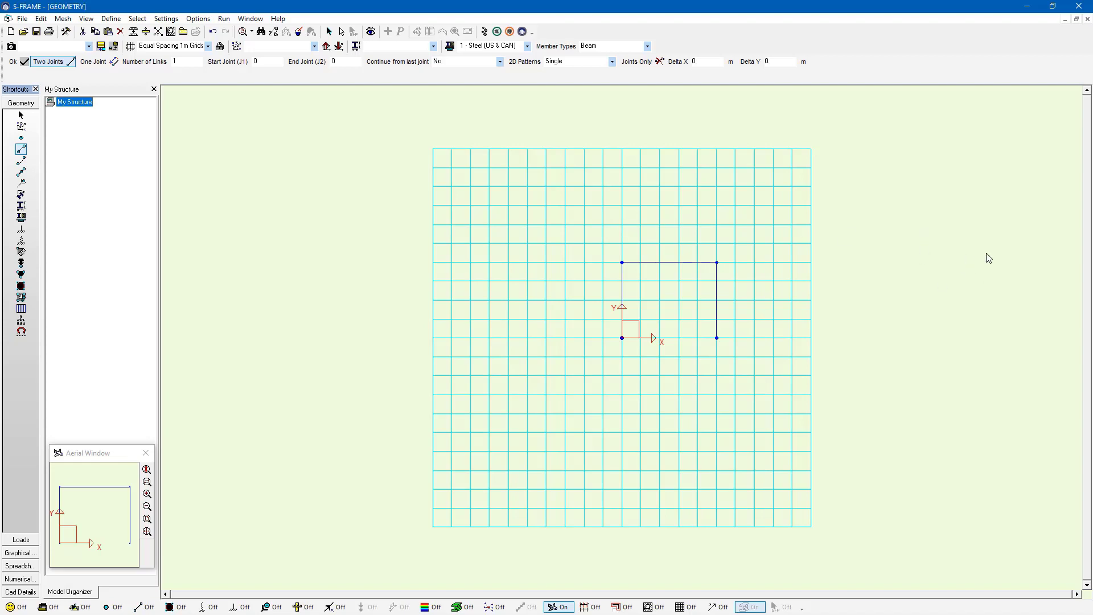
mouse_move(976, 267)
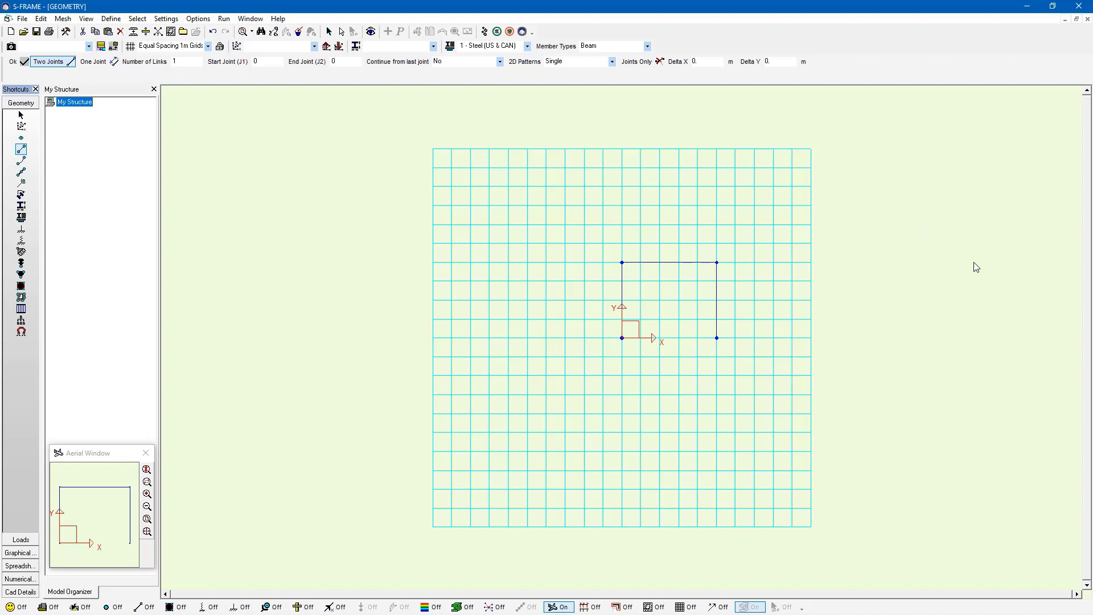
mouse_move(746, 291)
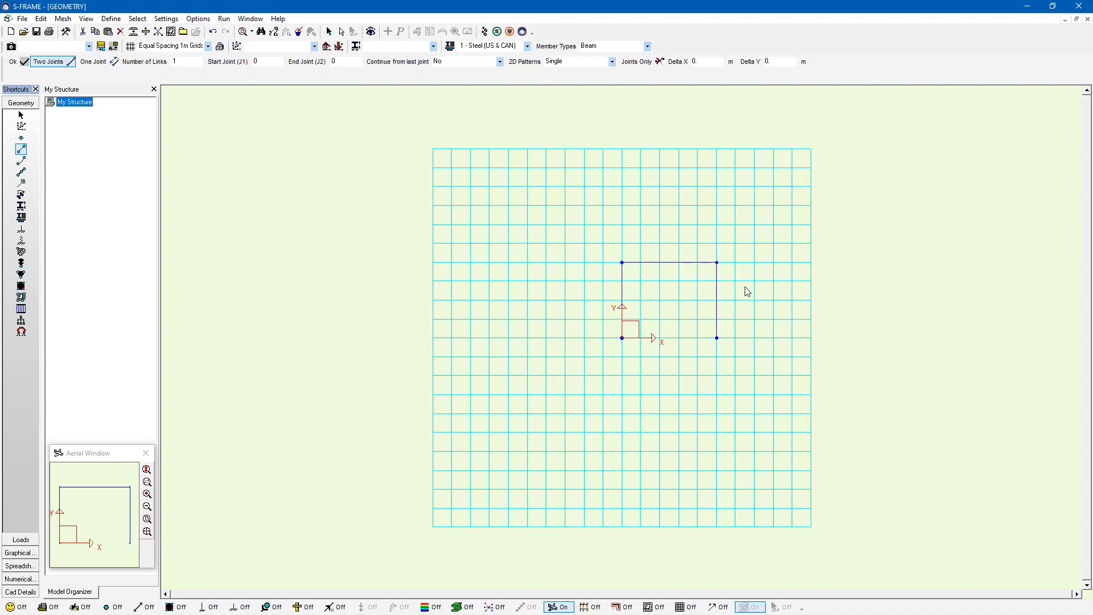
mouse_move(405, 296)
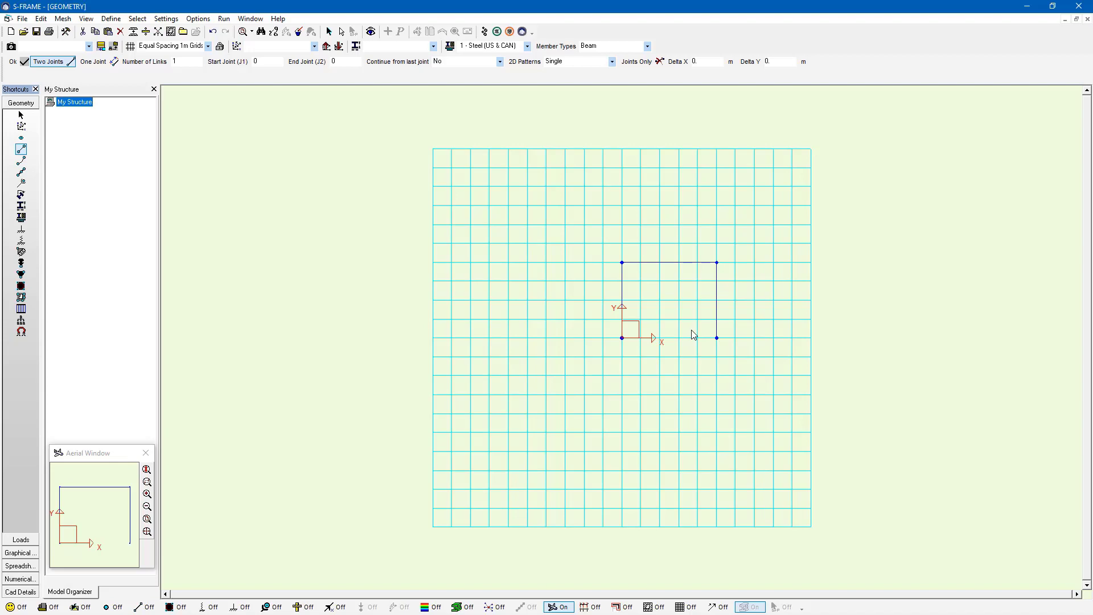
mouse_move(333, 161)
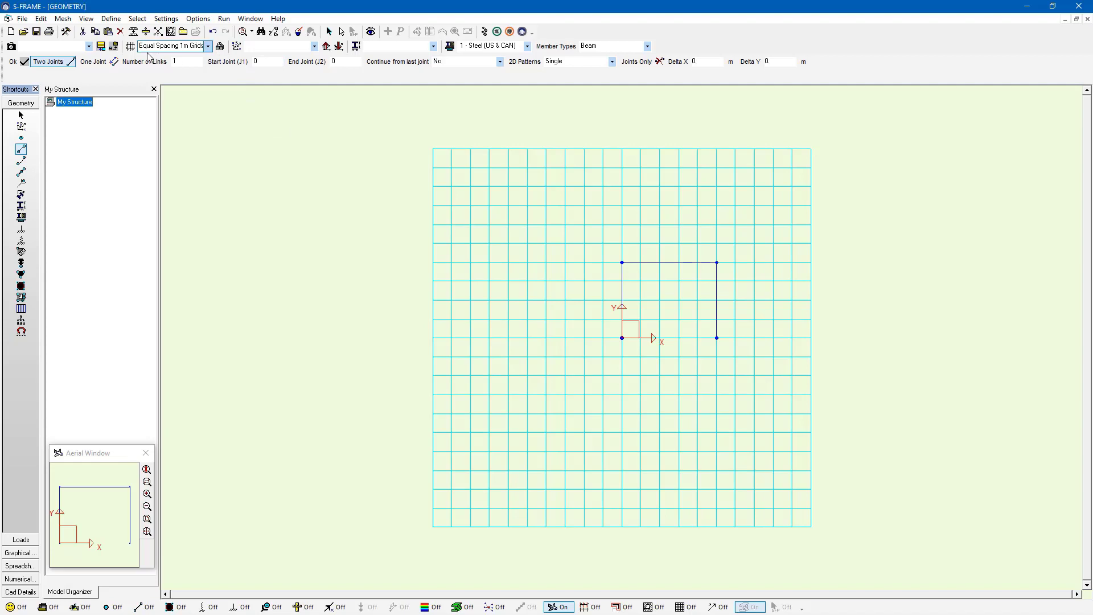
mouse_move(219, 46)
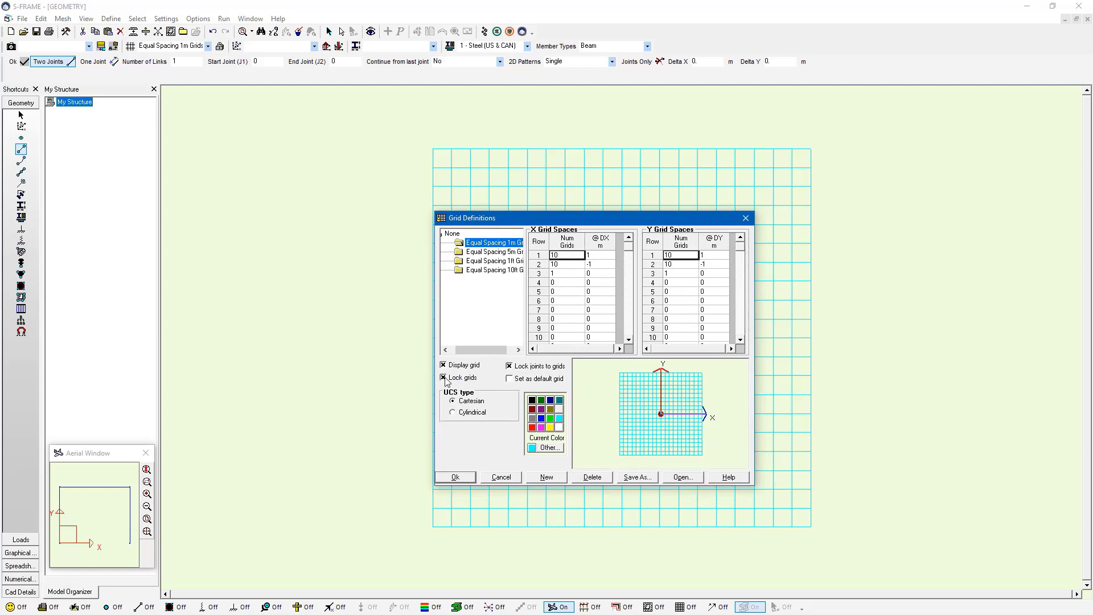
Turn off grid locking, keeping 0.1 m increments, and apply.
left_click(444, 377)
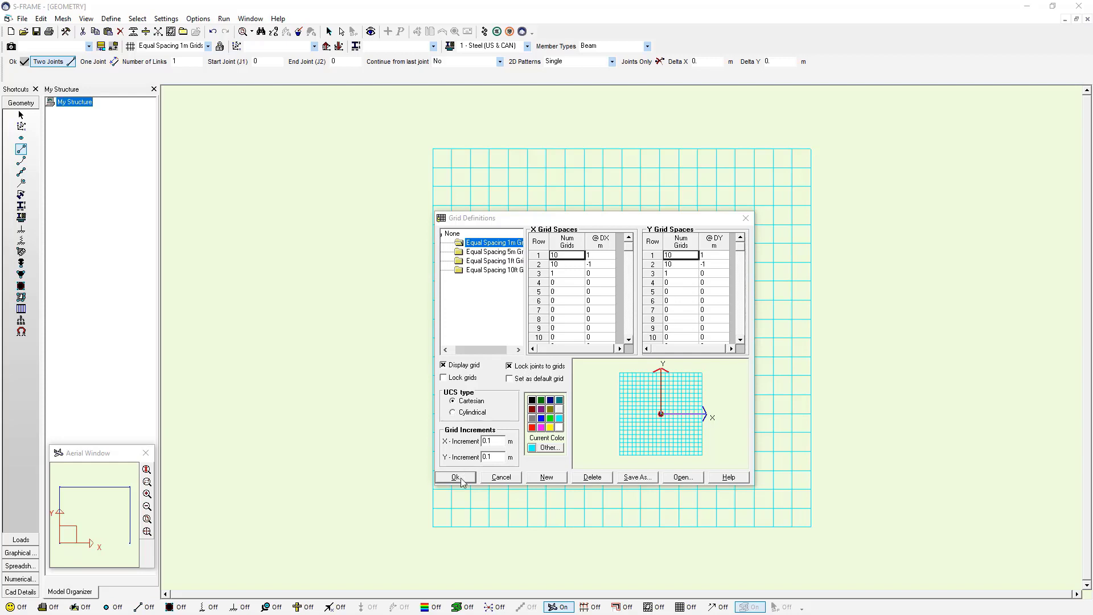
left_click(455, 478)
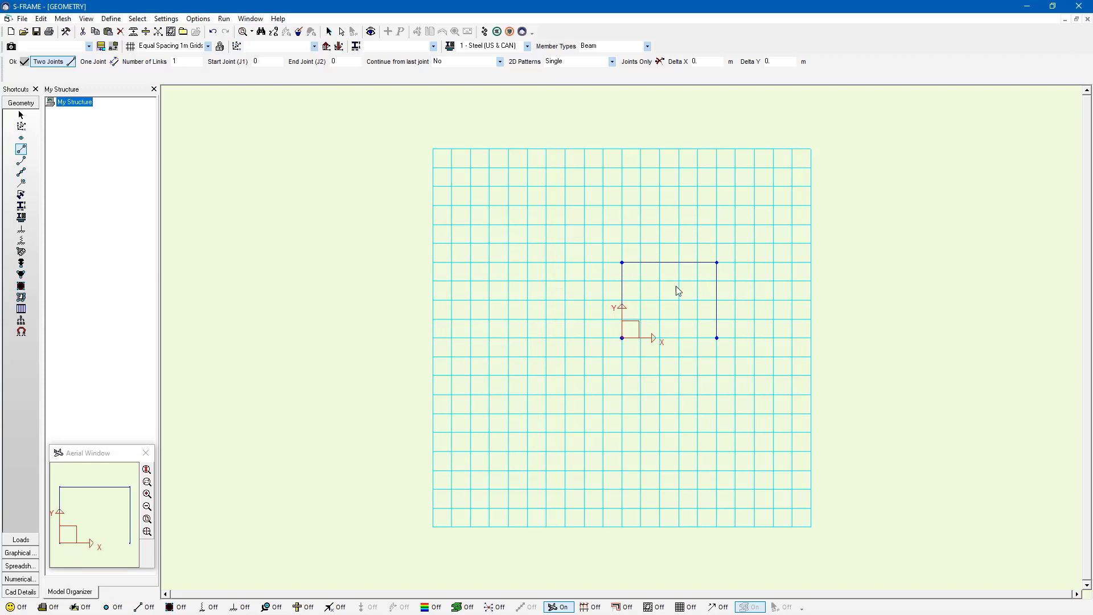
mouse_move(717, 267)
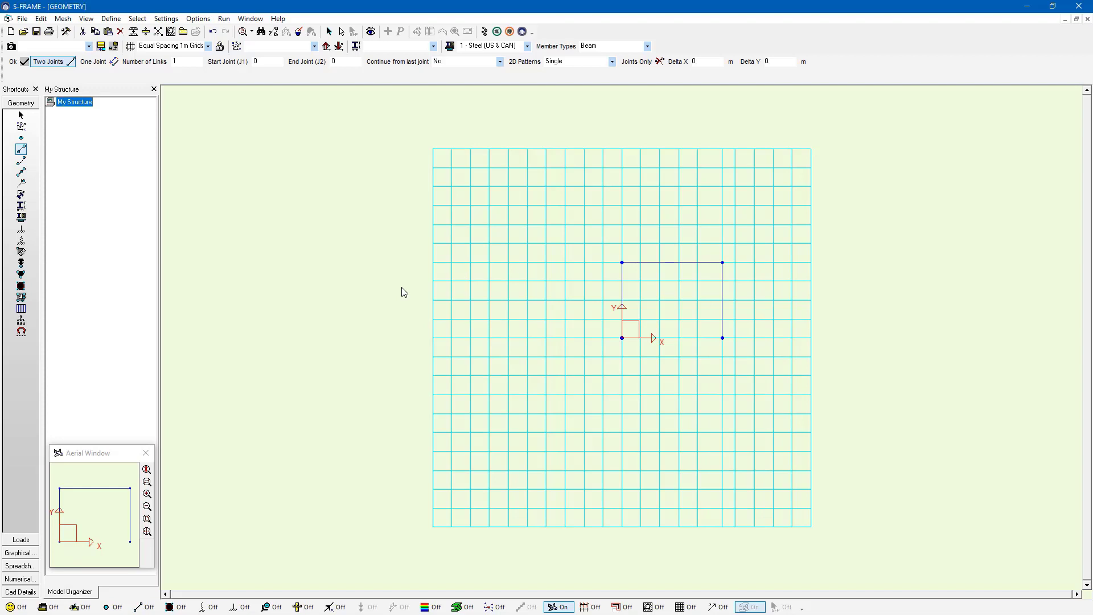
mouse_move(729, 253)
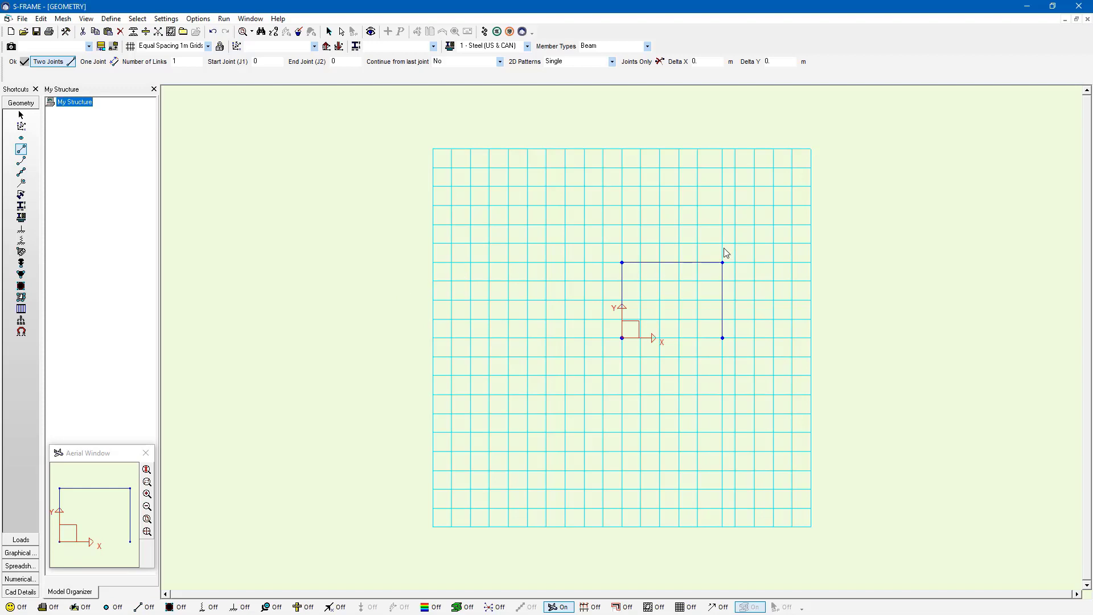
mouse_move(594, 268)
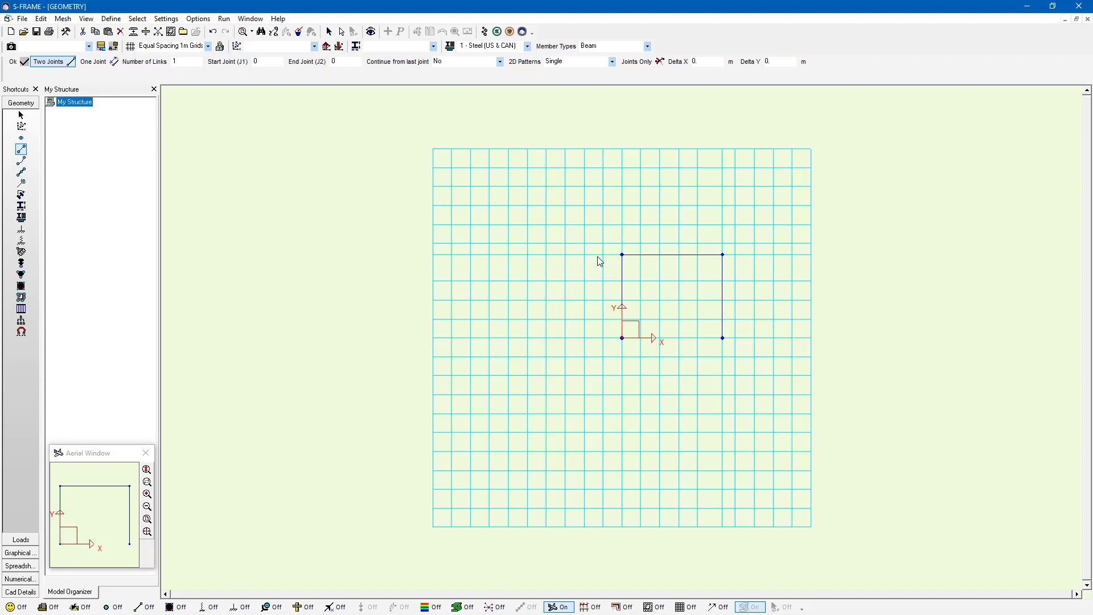
Drag the grid lines to move the right column outward and raise the beam.
left_click(173, 46)
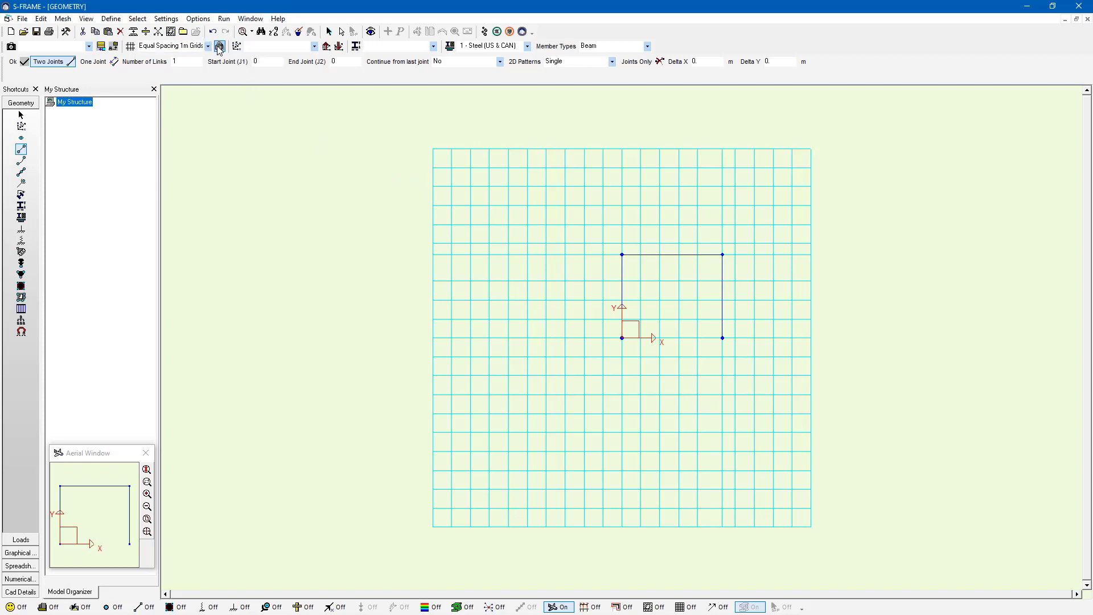
mouse_move(208, 46)
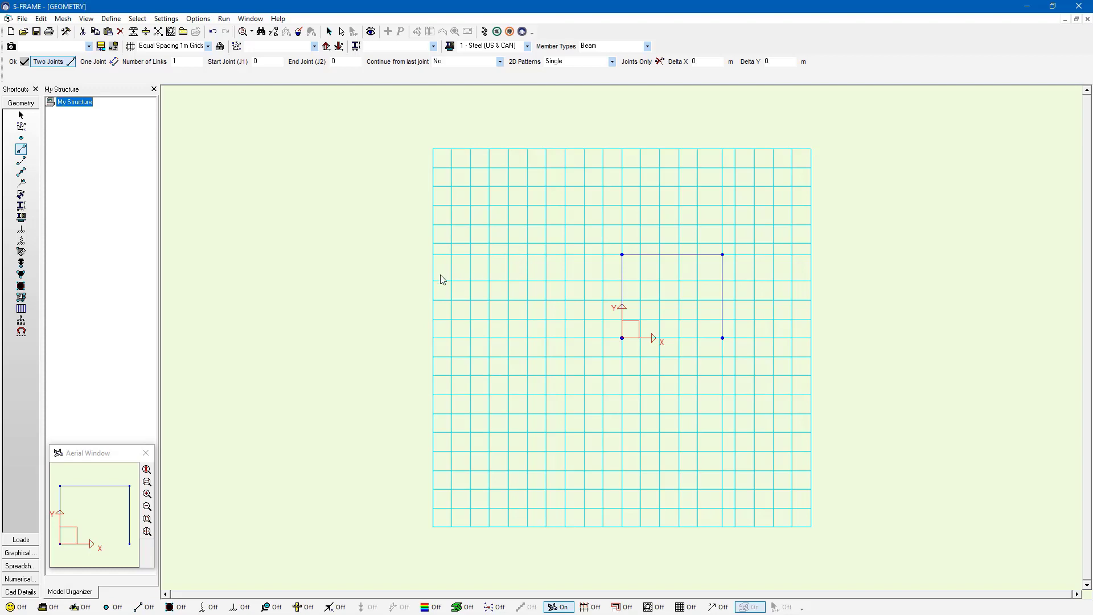
mouse_move(432, 274)
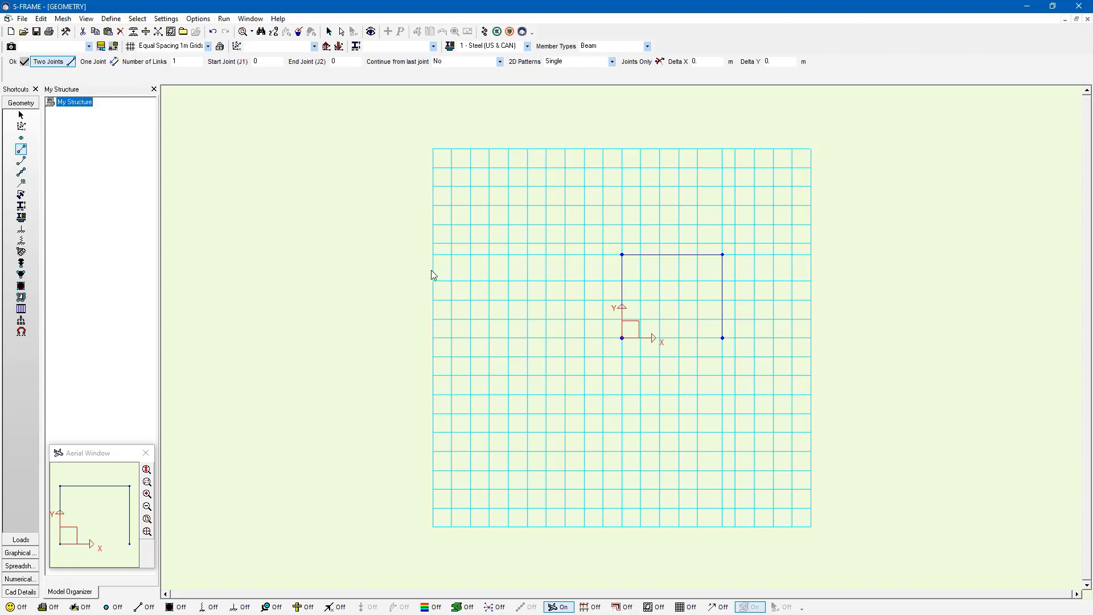